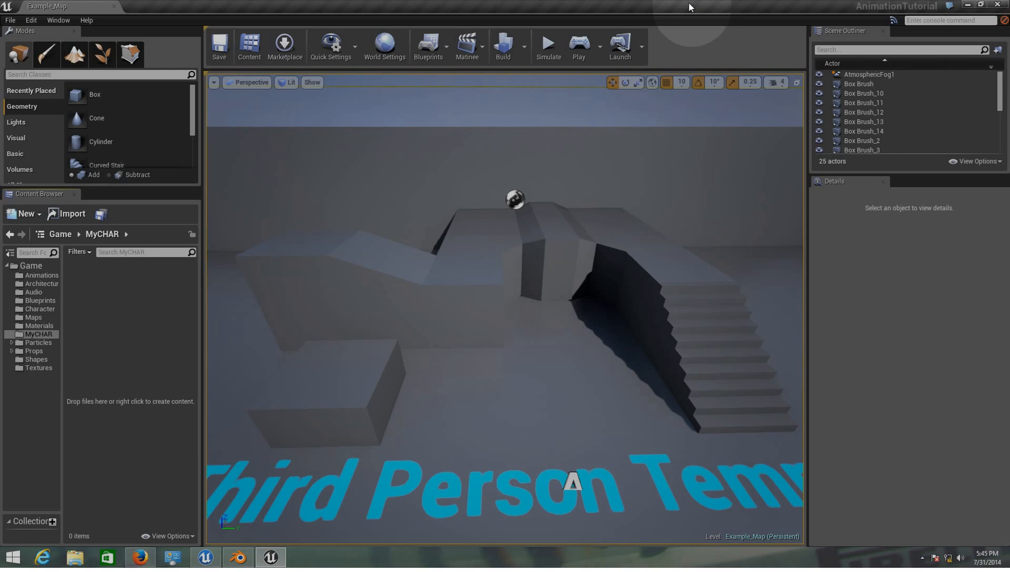
pyautogui.moveTo(507, 173)
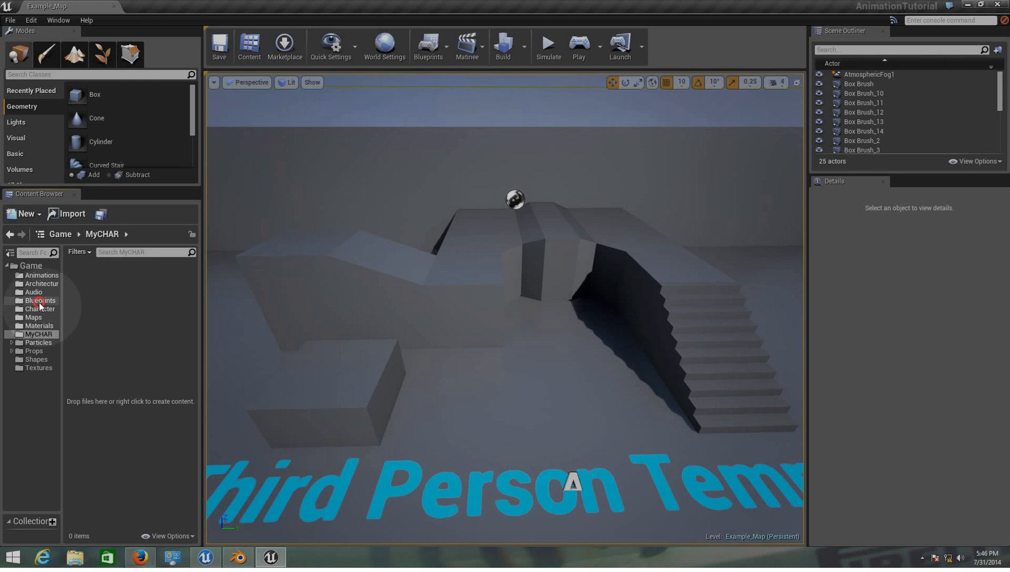
# Select HeroTPP_AnimBlueprint in the template's Character folder alongside the mesh, skeleton and IdleRun blend space
pyautogui.click(40, 300)
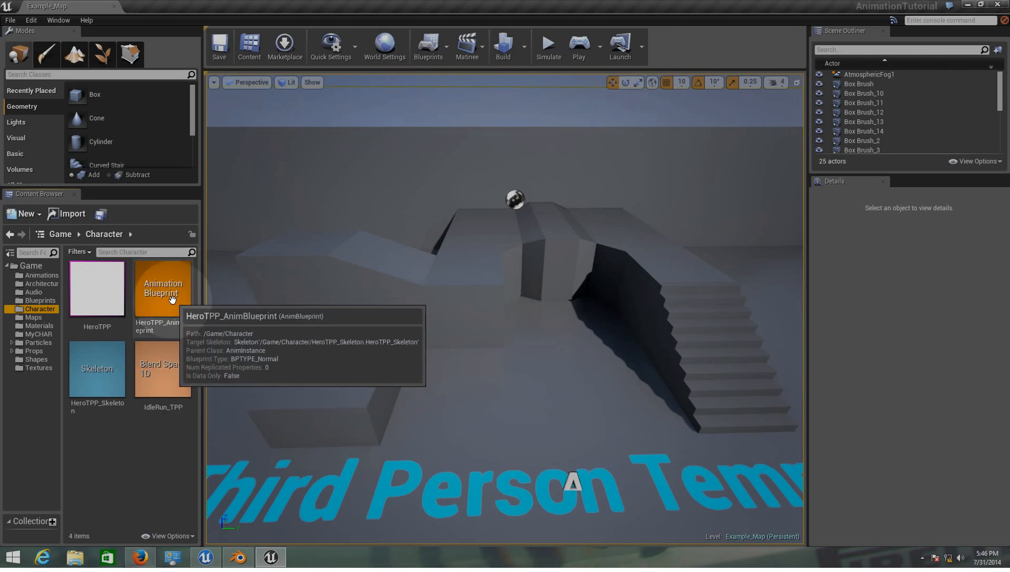
pyautogui.moveTo(143, 267)
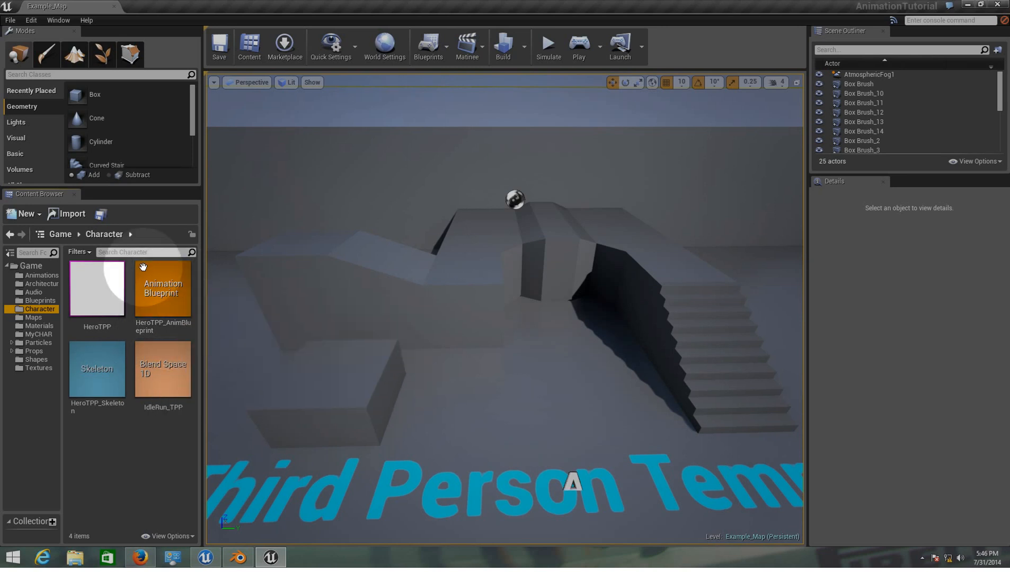
pyautogui.moveTo(163, 289)
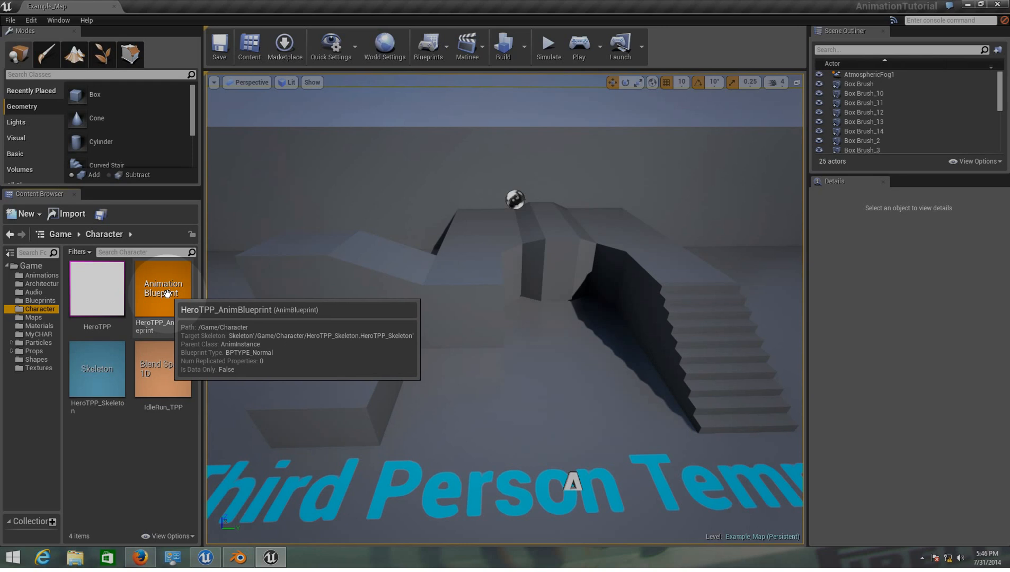
pyautogui.moveTo(163, 294)
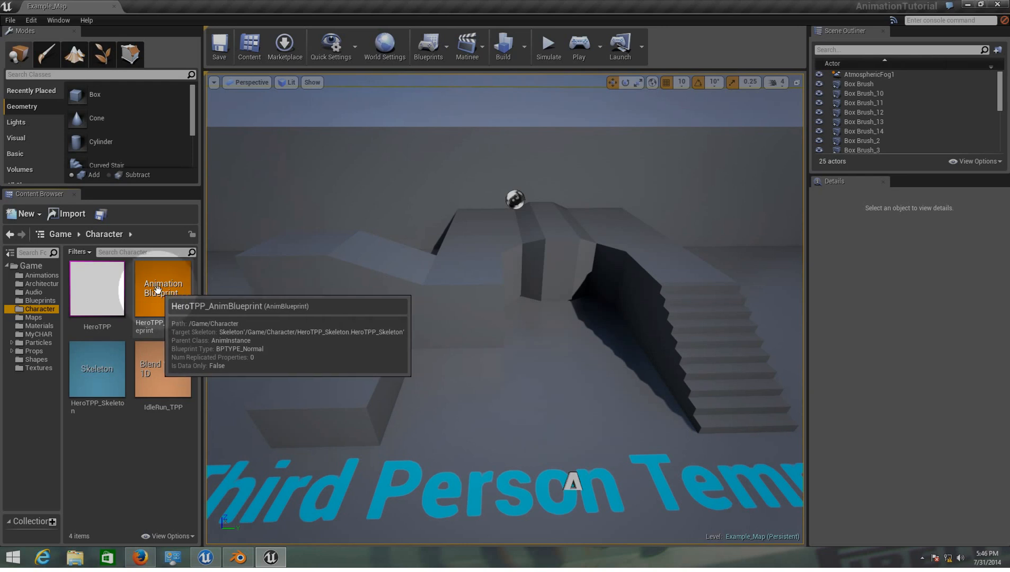
pyautogui.click(162, 293)
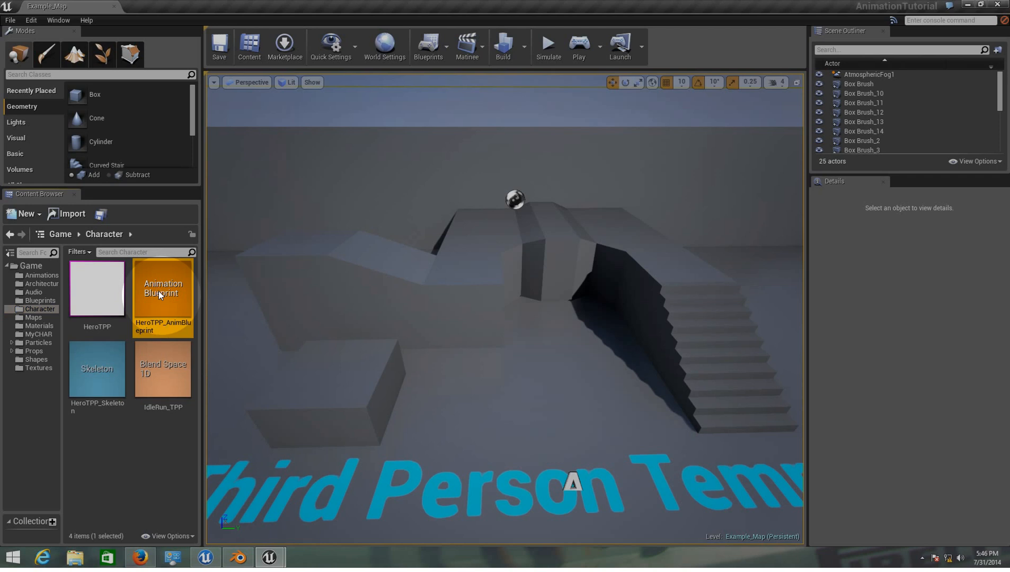
# Bring up HeroTPP_AnimBlueprint's Event Graph with its Is in Air? and Speed nodes
pyautogui.doubleClick(163, 289)
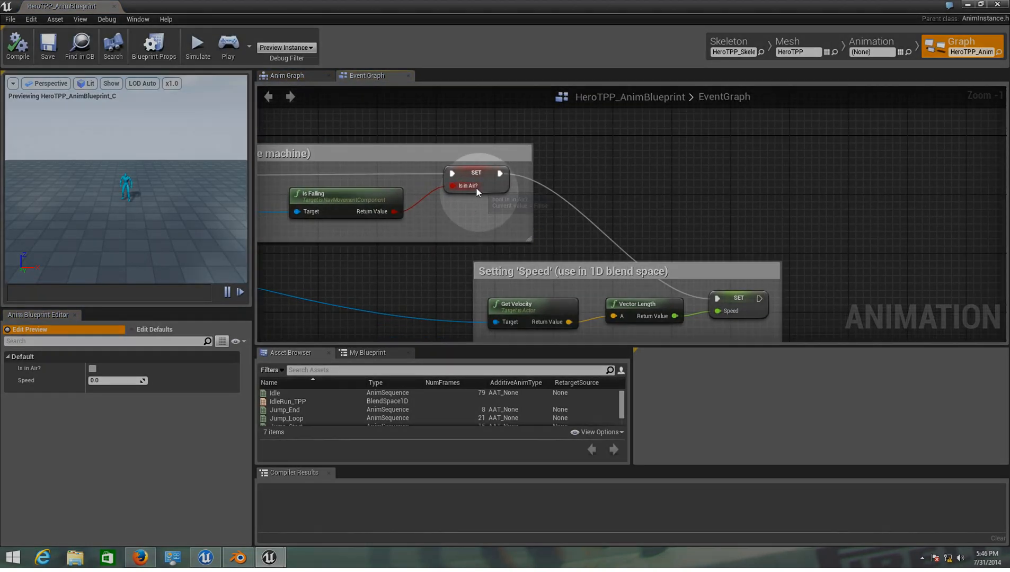
pyautogui.moveTo(461, 219)
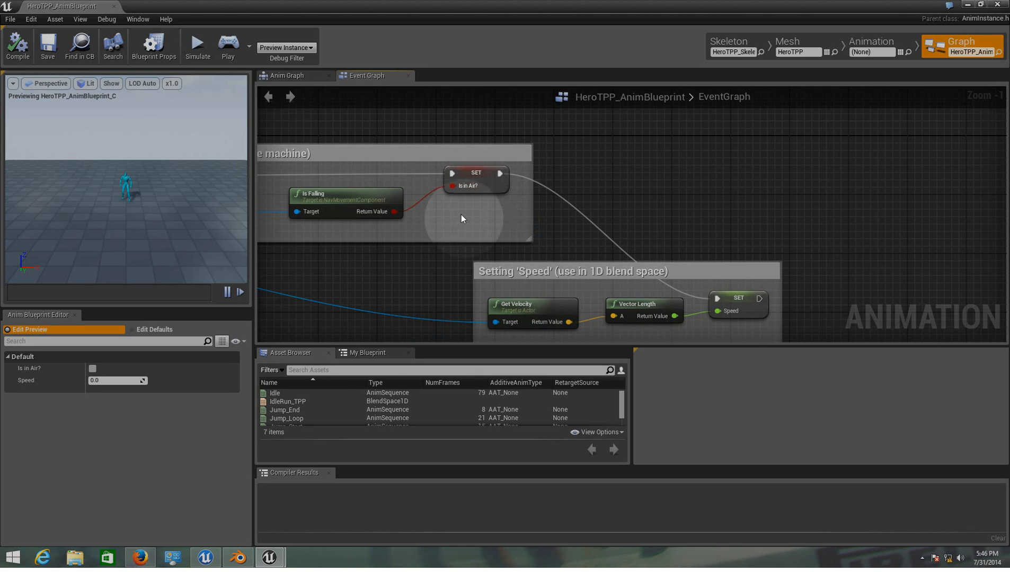
pyautogui.moveTo(401, 260)
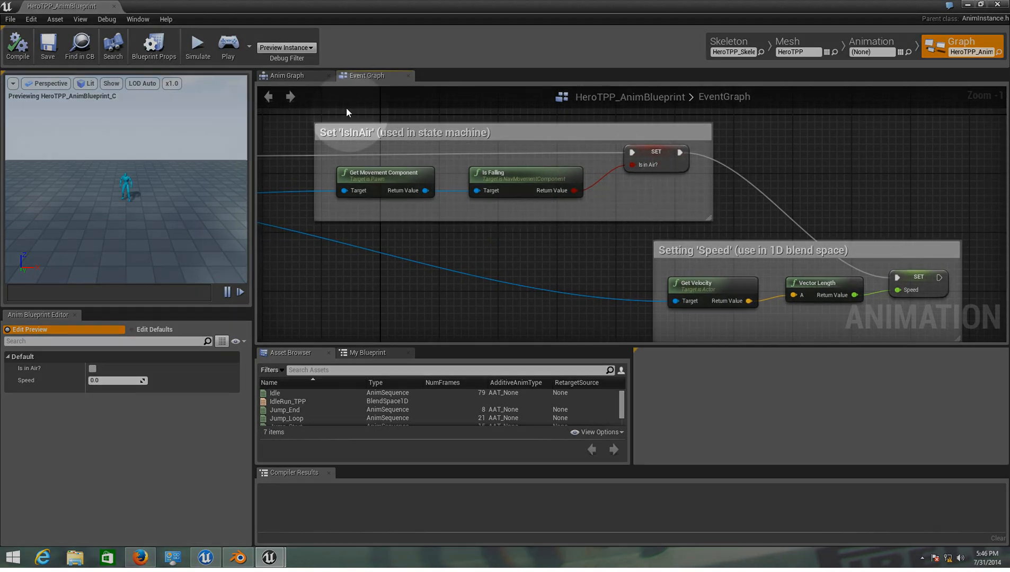
pyautogui.moveTo(730, 180)
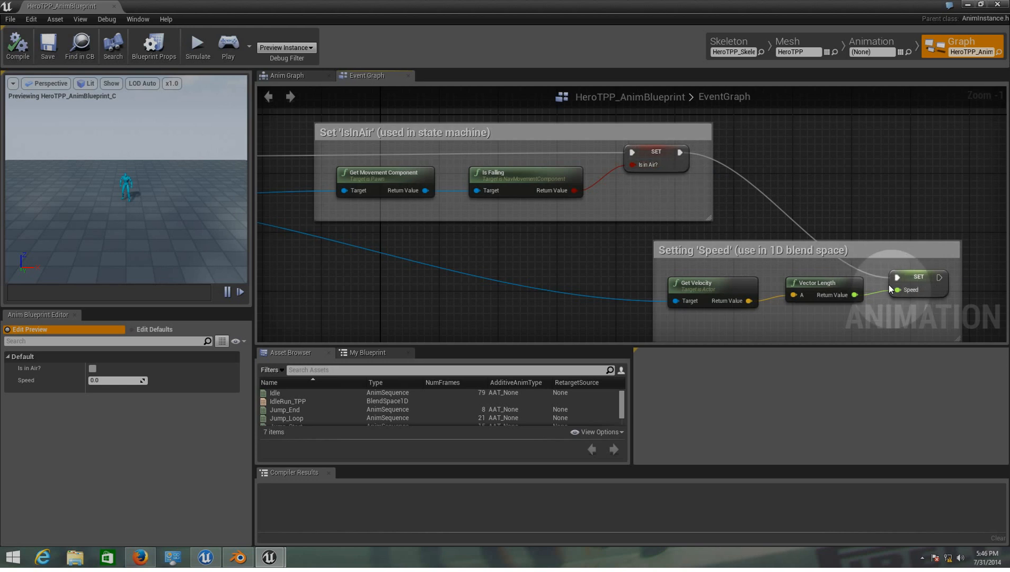
pyautogui.moveTo(921, 285)
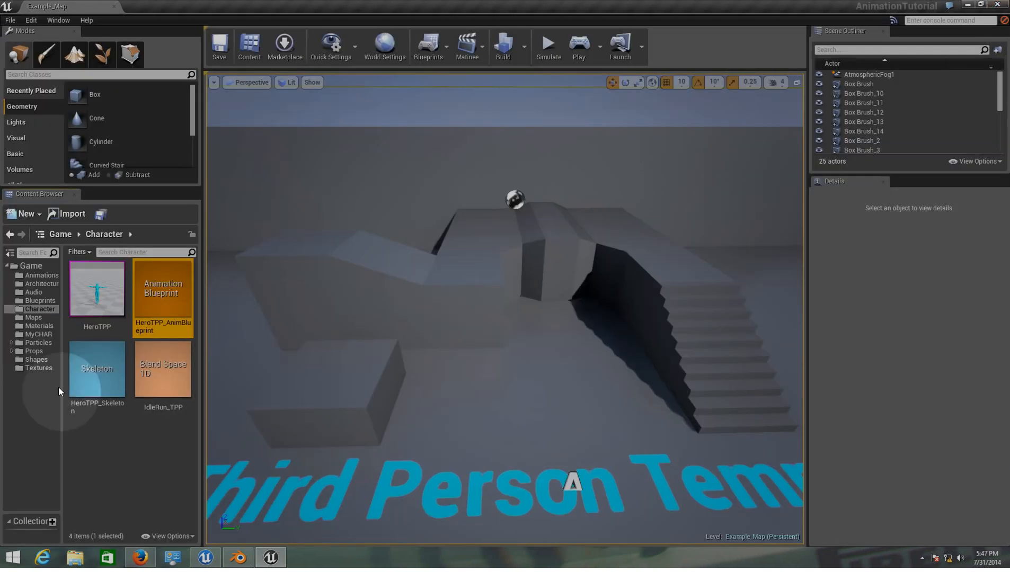
# Create Animations and BluePrints subfolders under MyCHAR
pyautogui.click(39, 334)
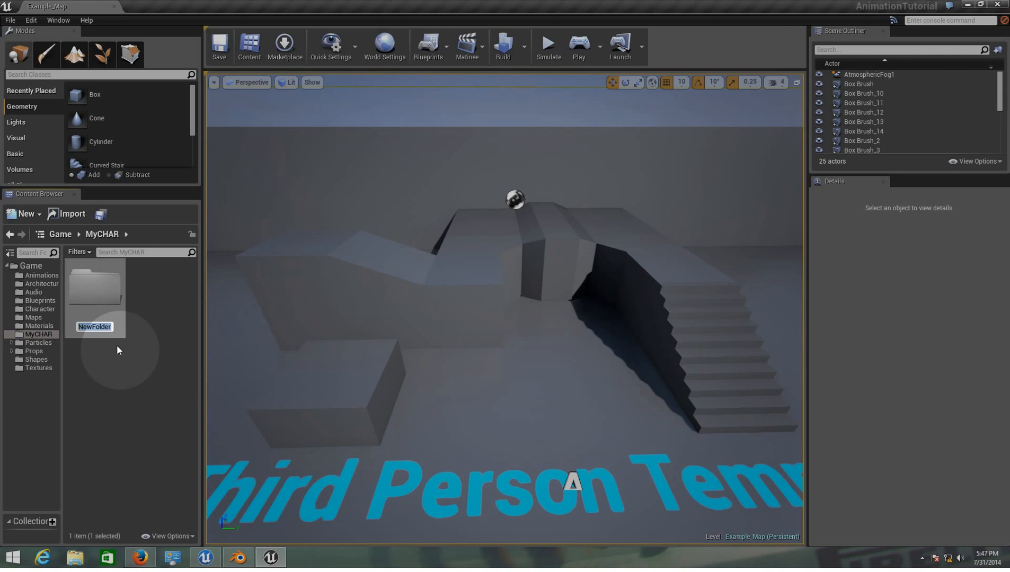
pyautogui.write('Bluen')
pyautogui.write('Animations')
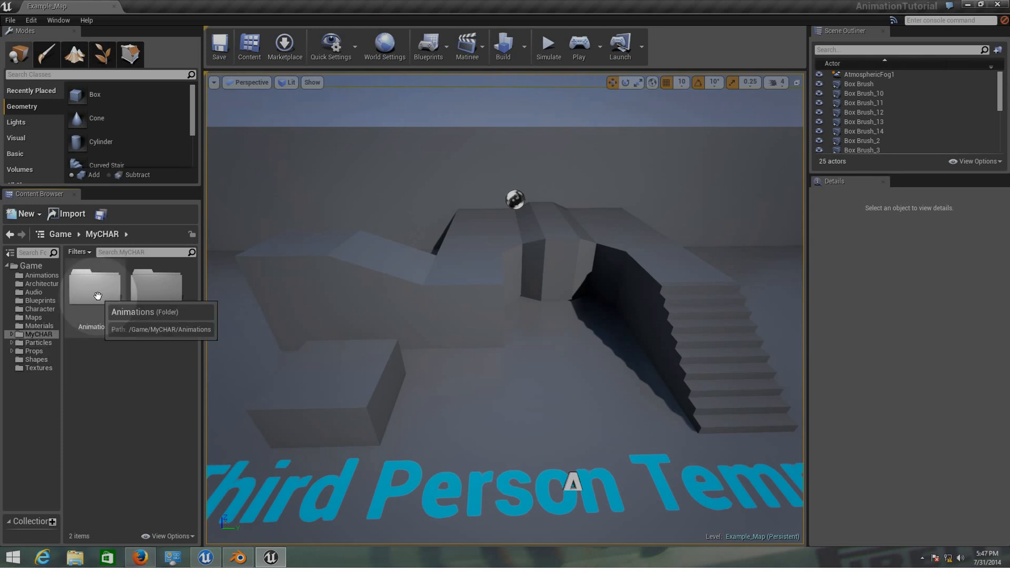
pyautogui.moveTo(165, 305)
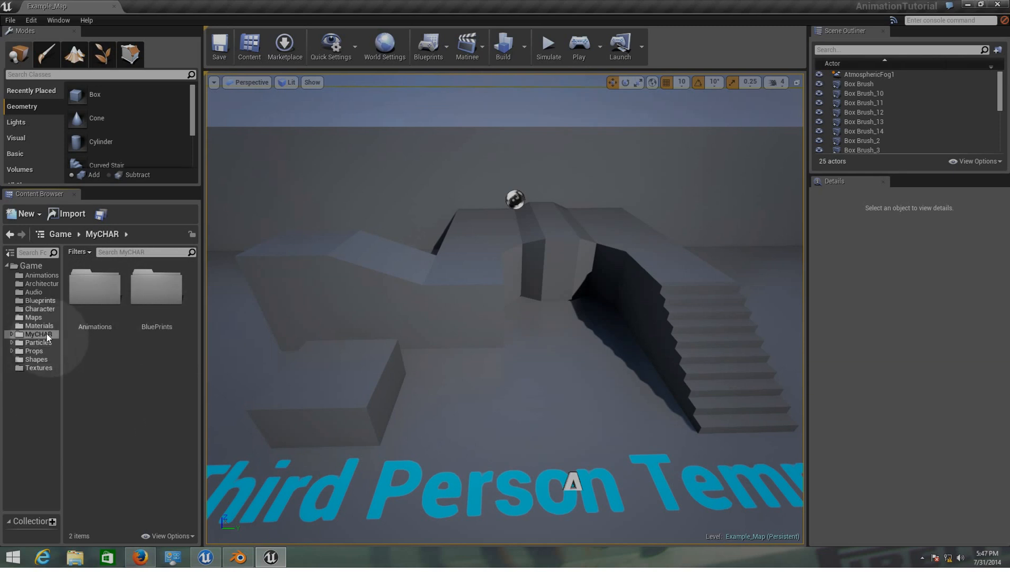
pyautogui.moveTo(105, 391)
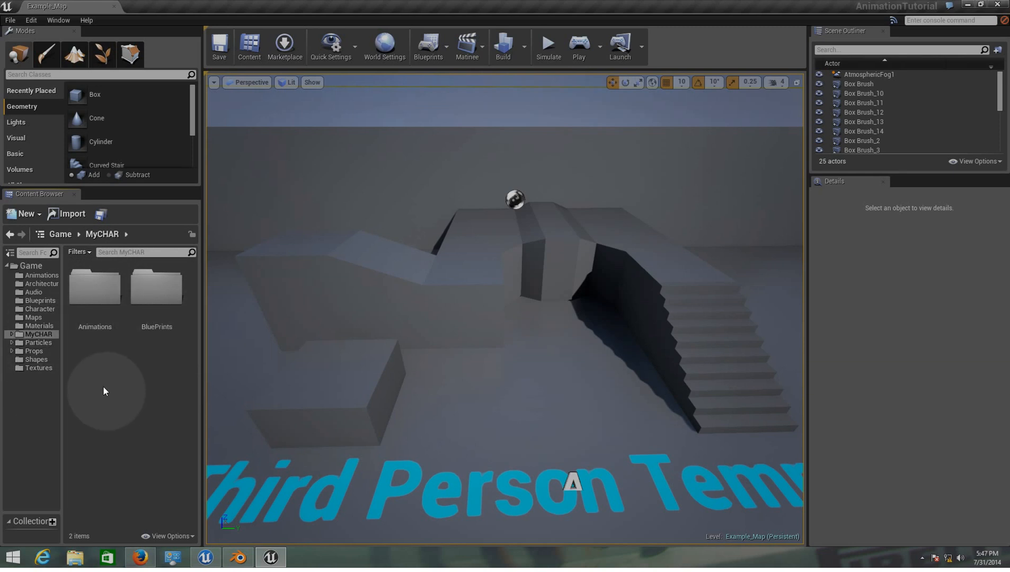
pyautogui.moveTo(111, 483)
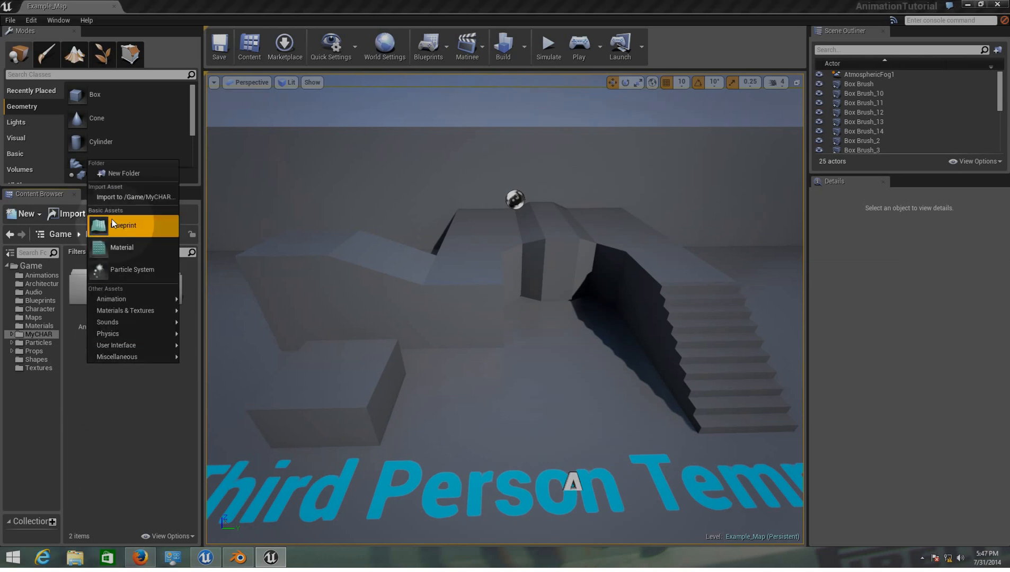
# Import humantest.fbx into /Game/MyCHAR as a Skeletal Mesh with physics asset and skeleton
pyautogui.click(135, 196)
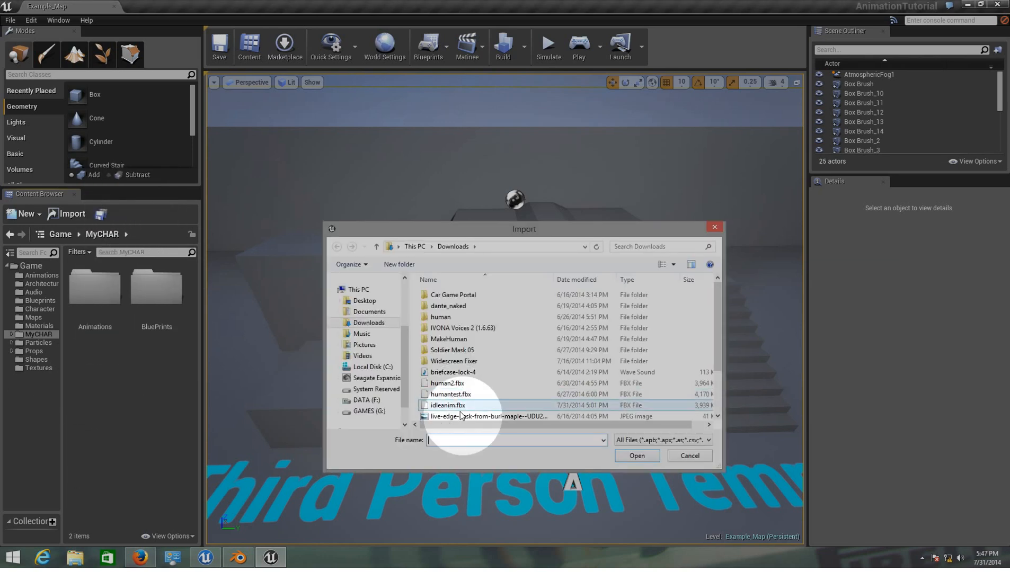
pyautogui.click(635, 456)
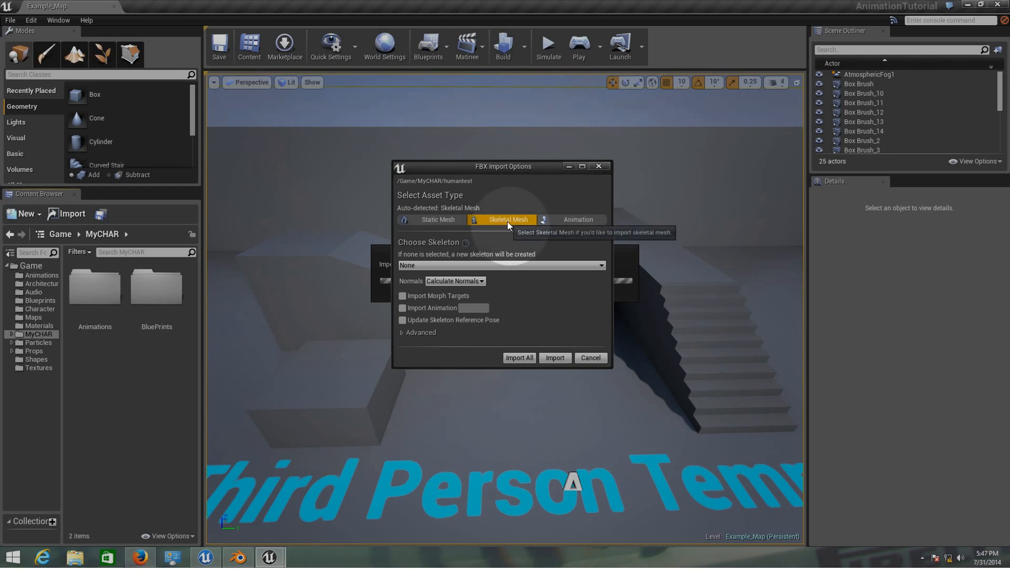
pyautogui.click(419, 333)
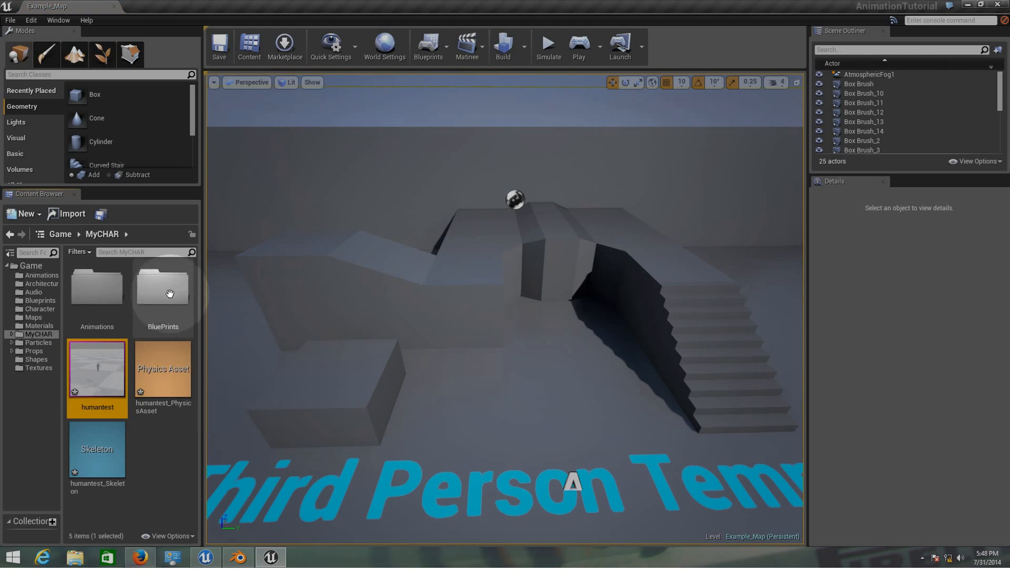
pyautogui.moveTo(96, 291)
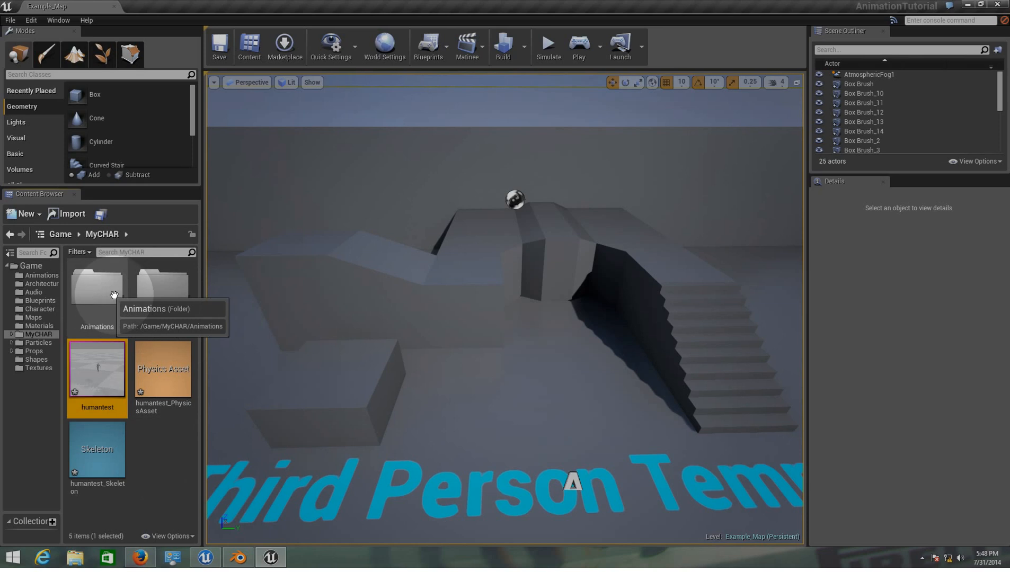
# Import idleanim and the running FBX into Animations as animations bound to humantest_Skeleton, using Import All
pyautogui.click(95, 287)
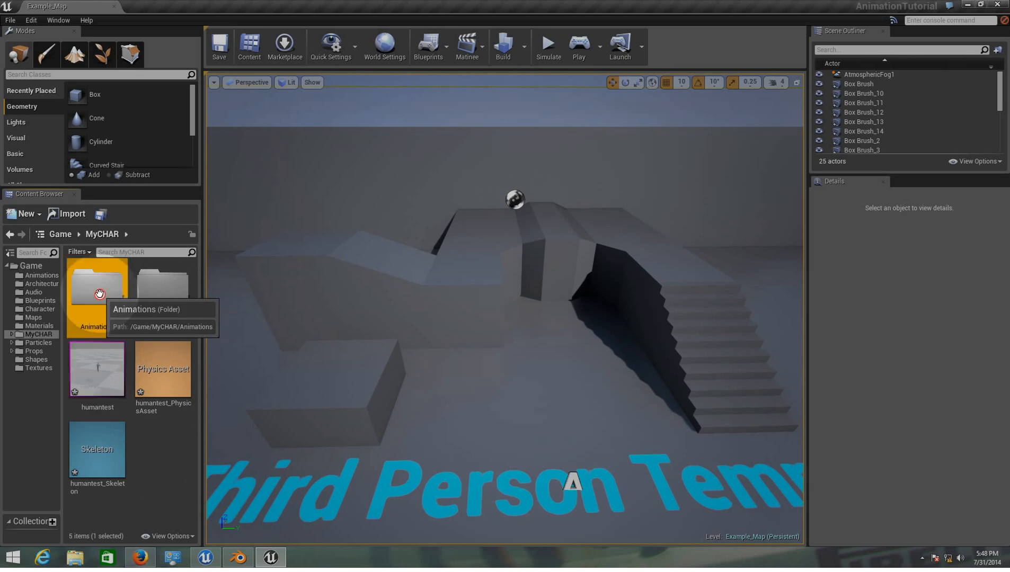
pyautogui.doubleClick(96, 287)
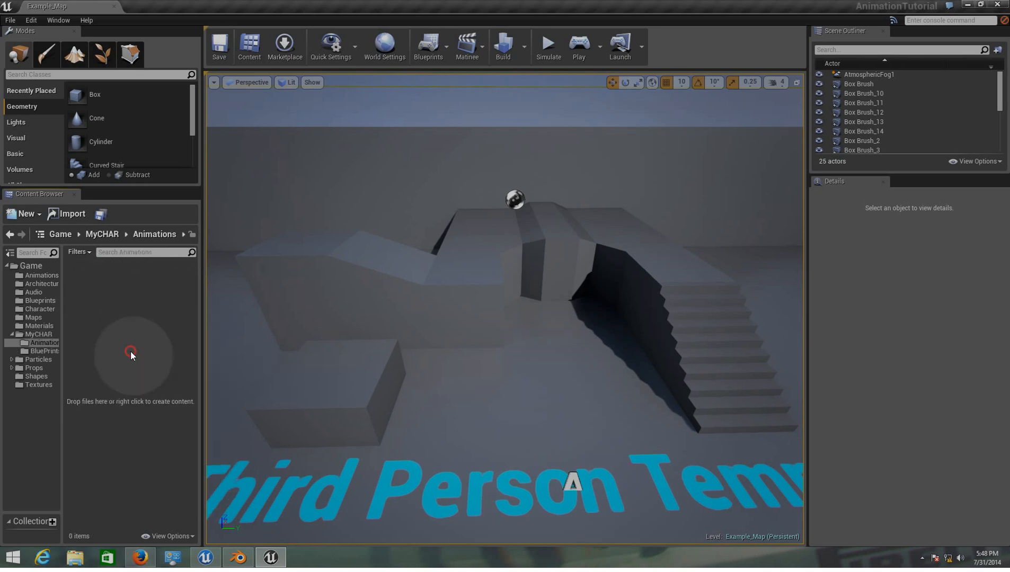
pyautogui.click(67, 213)
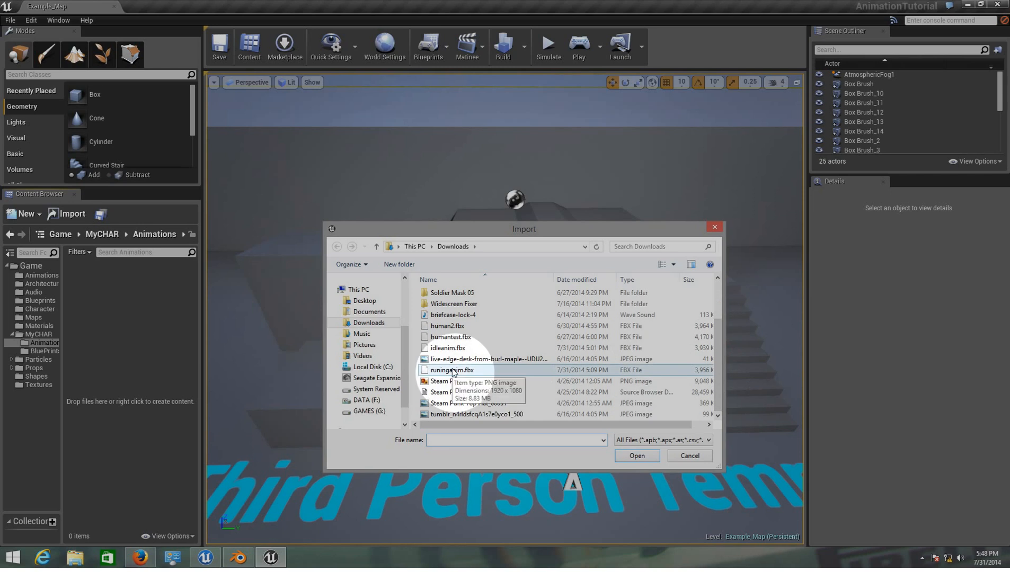
pyautogui.click(446, 348)
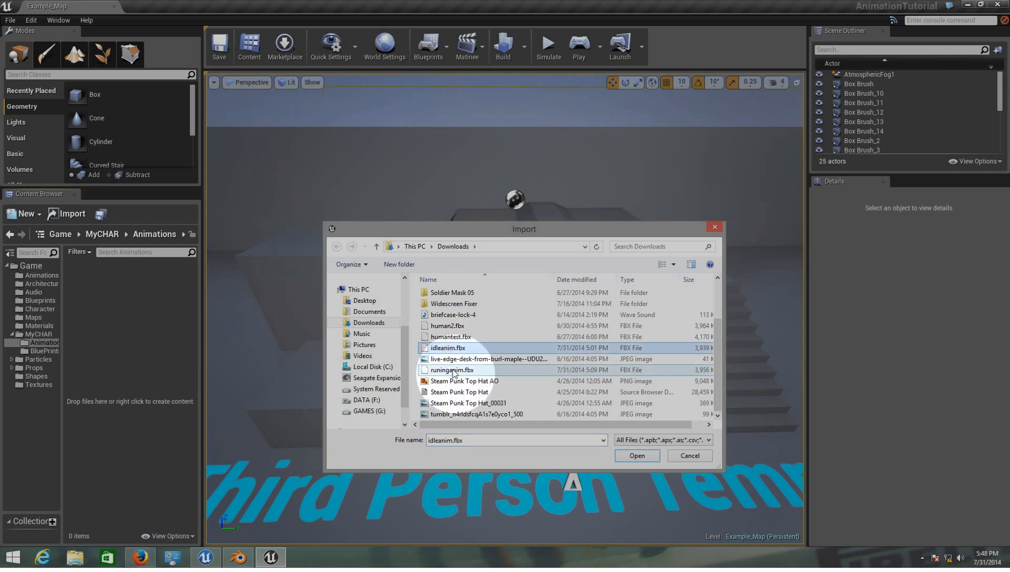
pyautogui.click(635, 456)
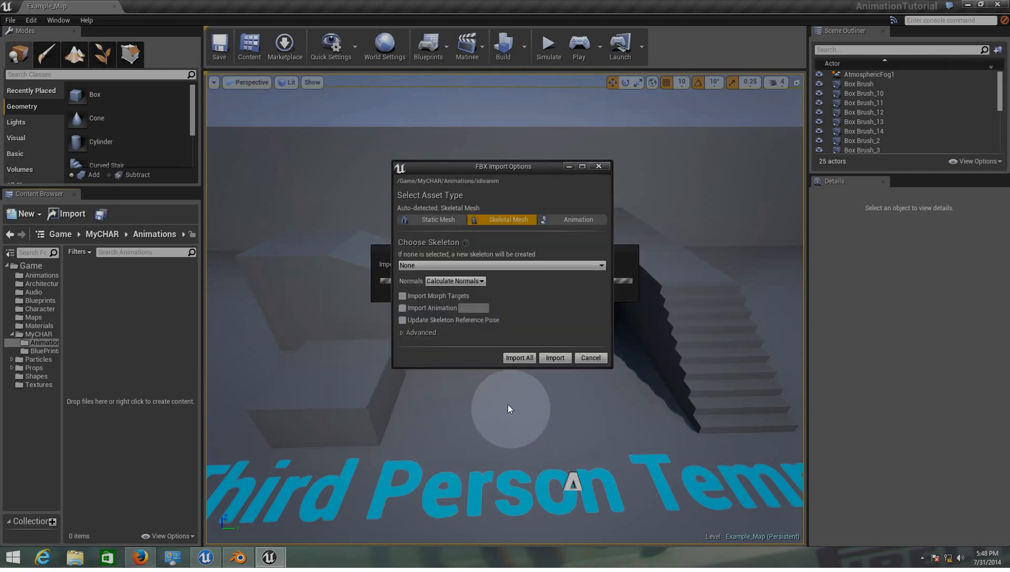
pyautogui.click(577, 219)
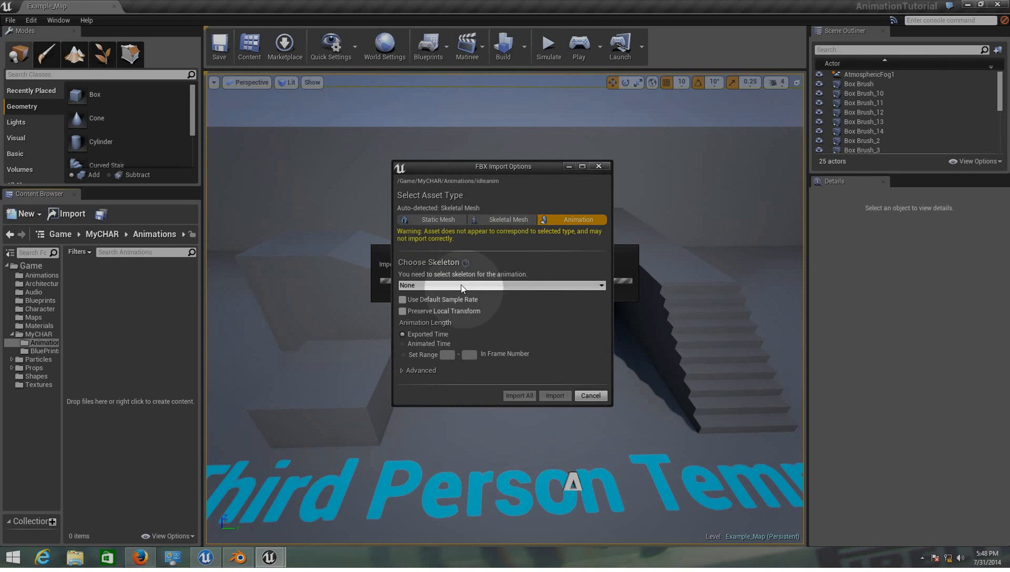
pyautogui.click(502, 286)
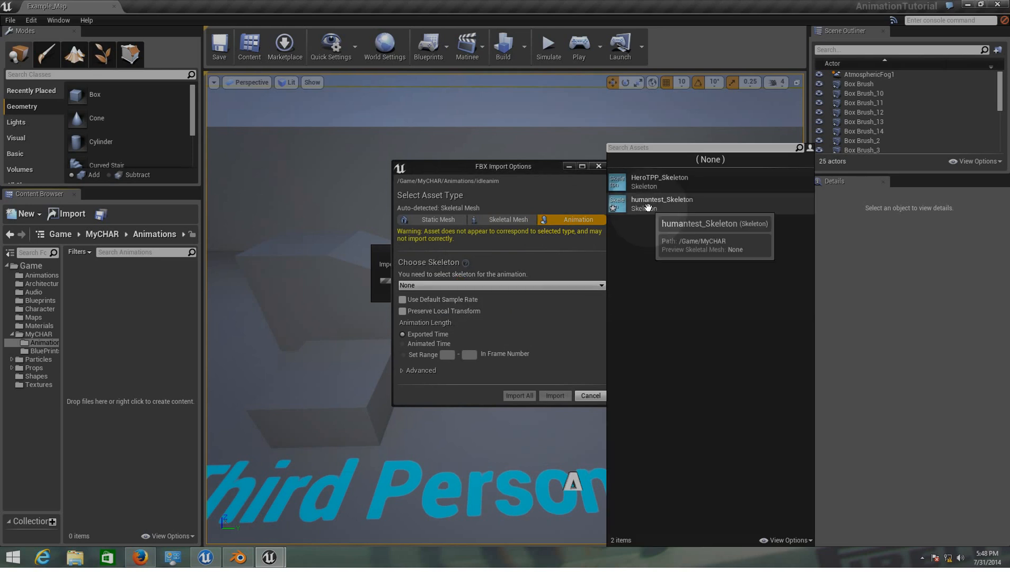
pyautogui.click(661, 203)
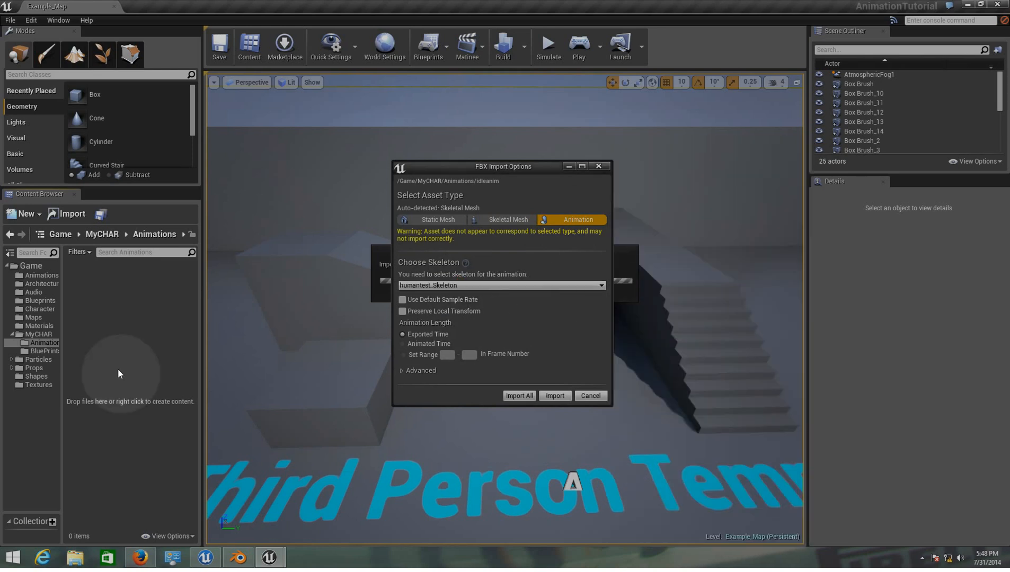
pyautogui.click(555, 395)
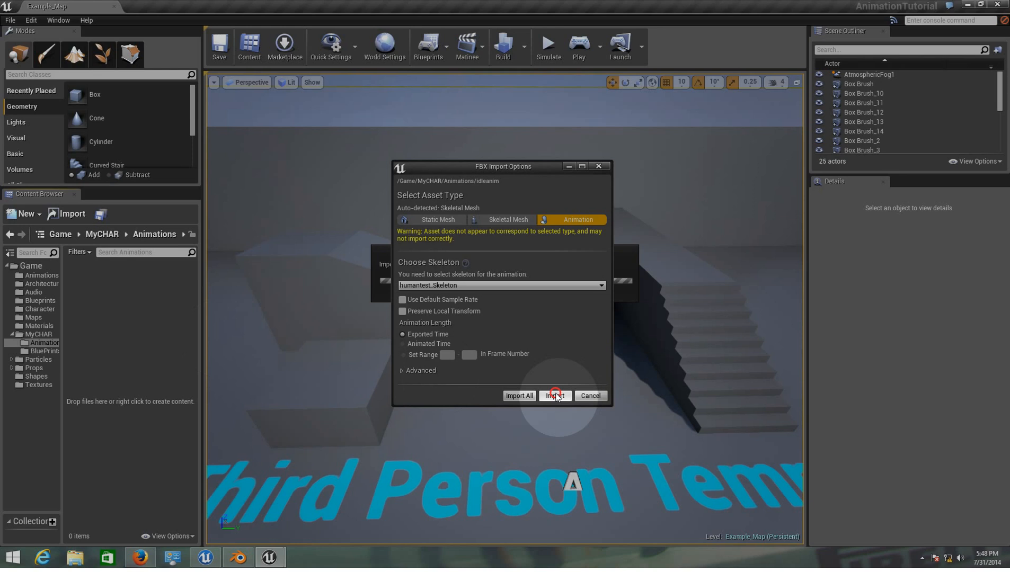
pyautogui.click(553, 396)
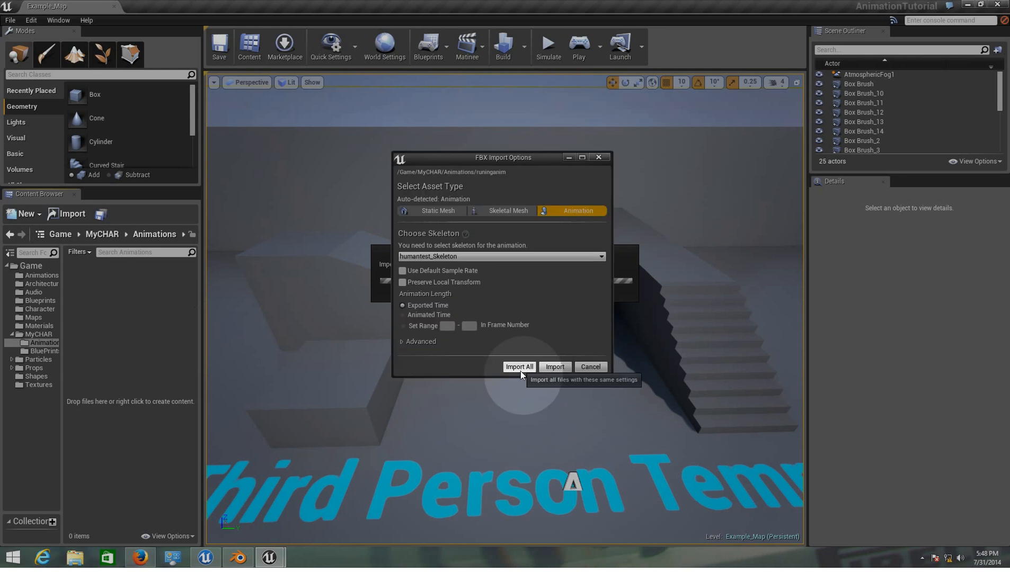
pyautogui.click(519, 366)
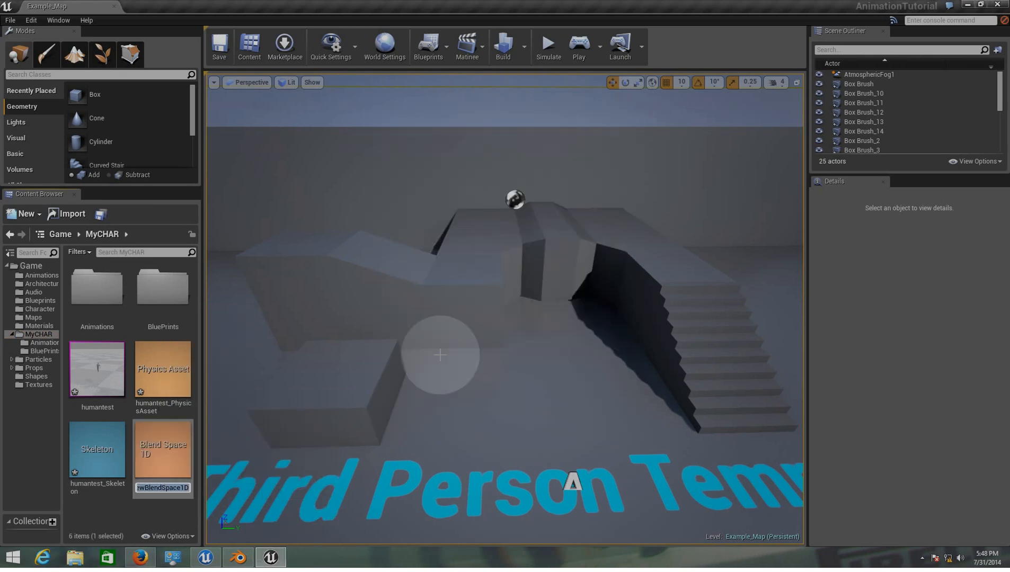
pyautogui.moveTo(265, 415)
pyautogui.write('AnimGuy')
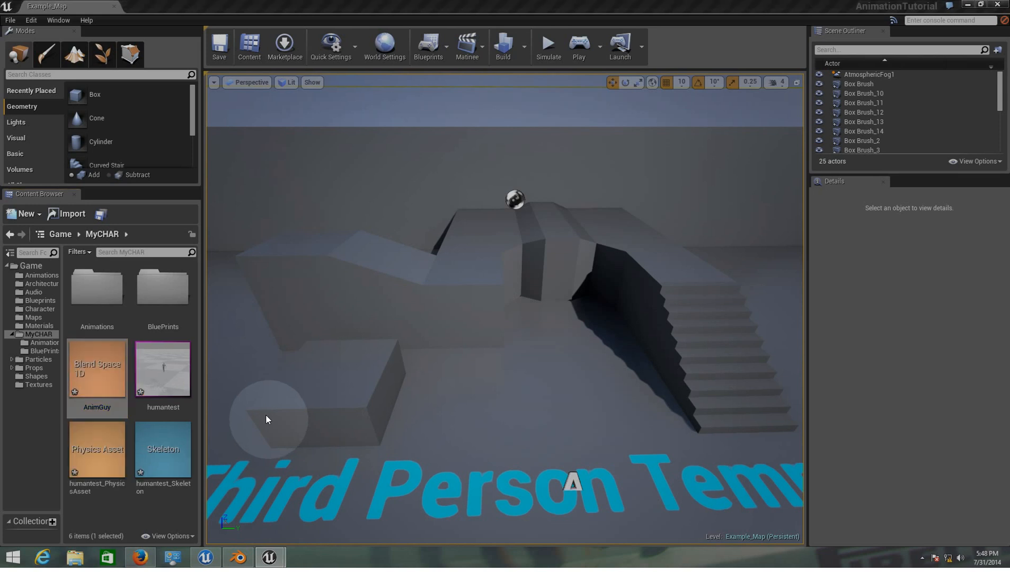
# Label AnimGuy's X axis Speed with range 0 to 375 and apply the parameter changes
pyautogui.doubleClick(97, 369)
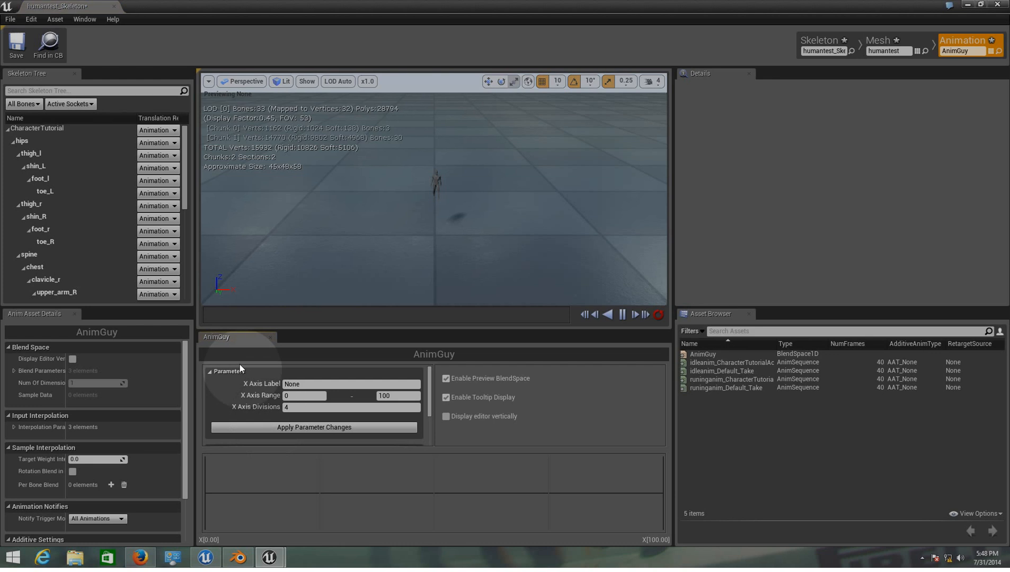
pyautogui.moveTo(728, 396)
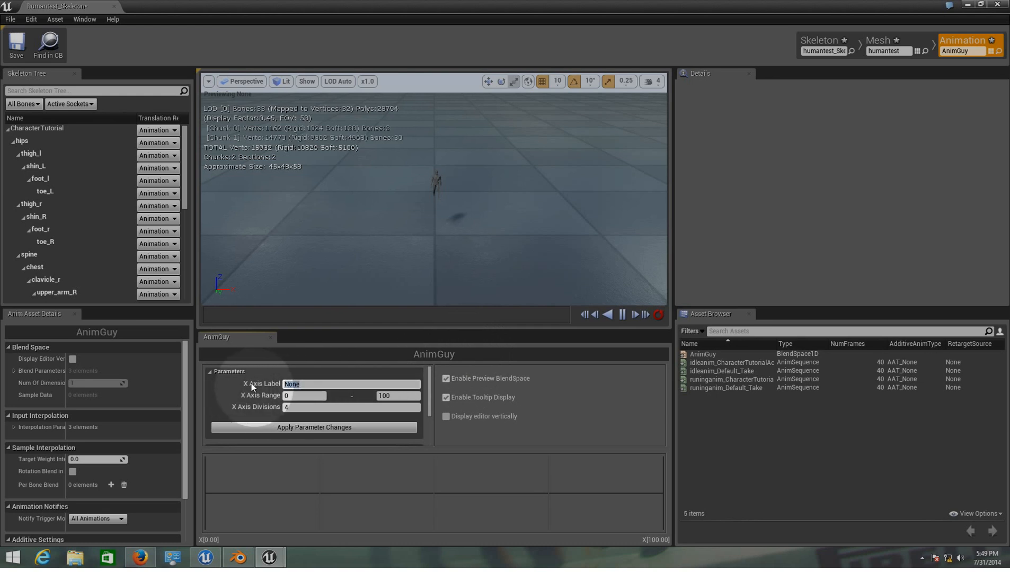
pyautogui.write('Speed')
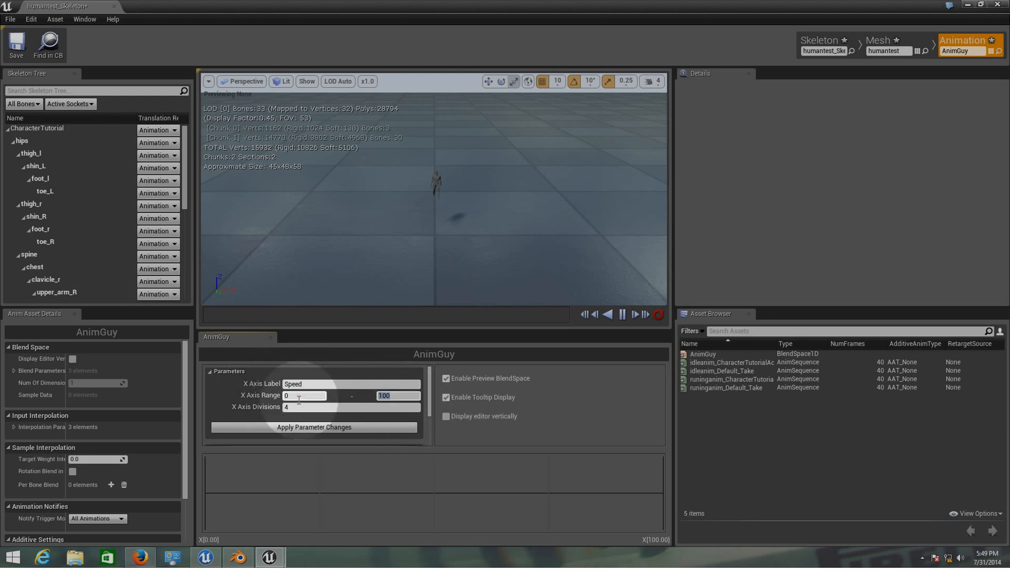
pyautogui.write('375')
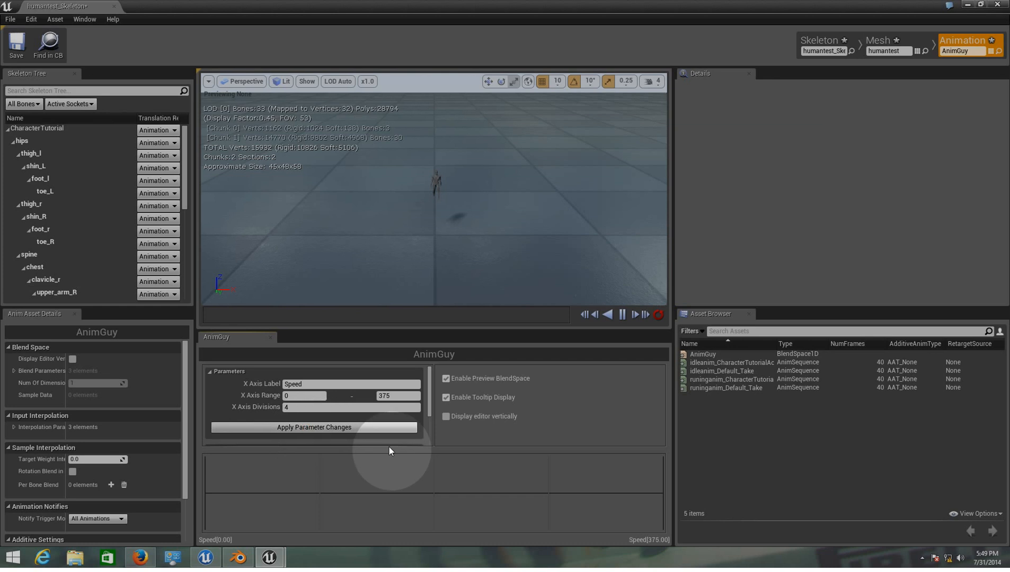
pyautogui.moveTo(701, 439)
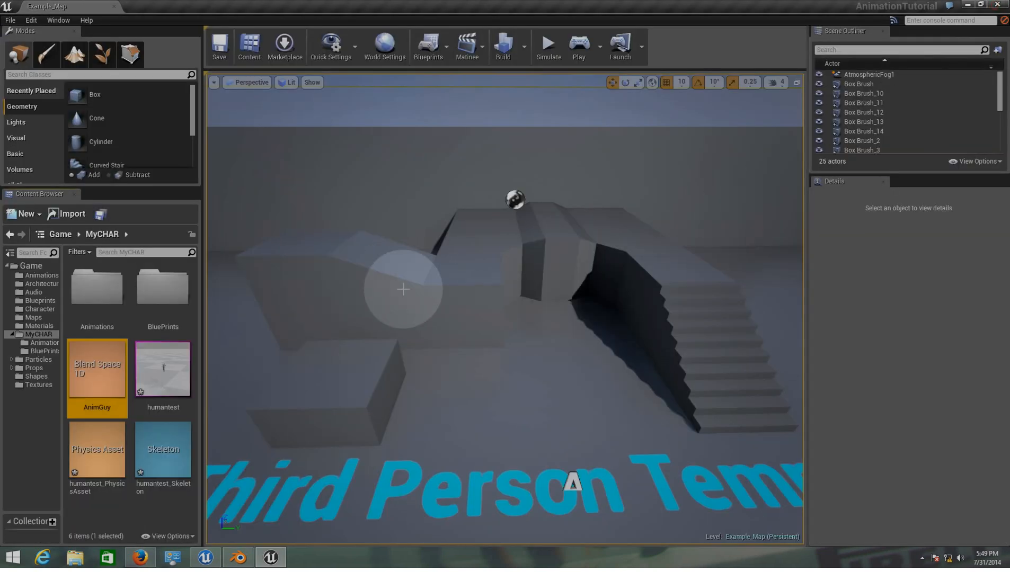
pyautogui.moveTo(158, 297)
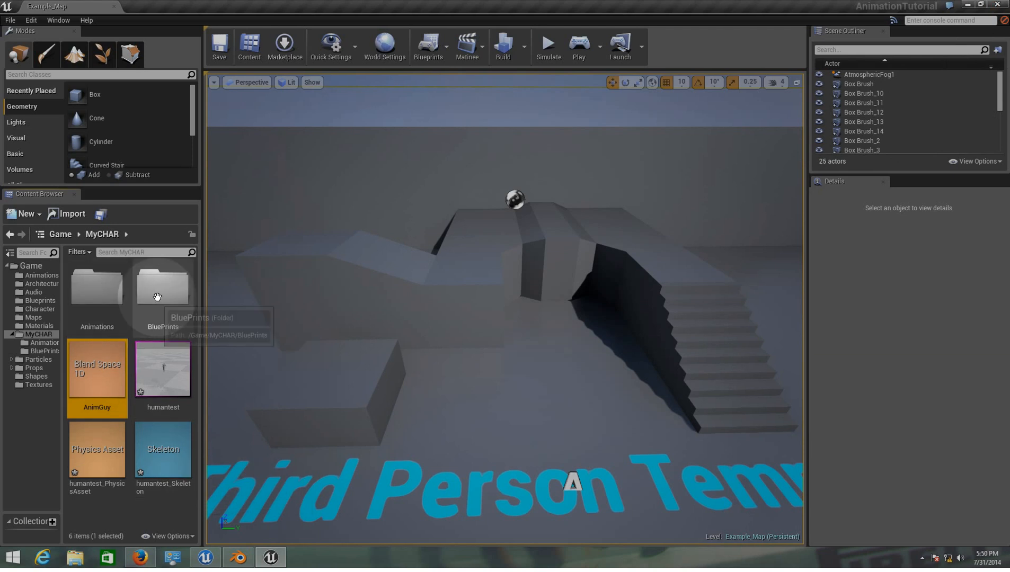
# Create Animation Blueprint AnimBP on humantest_Skeleton in BluePrints and bring up its AnimGraph
pyautogui.doubleClick(163, 288)
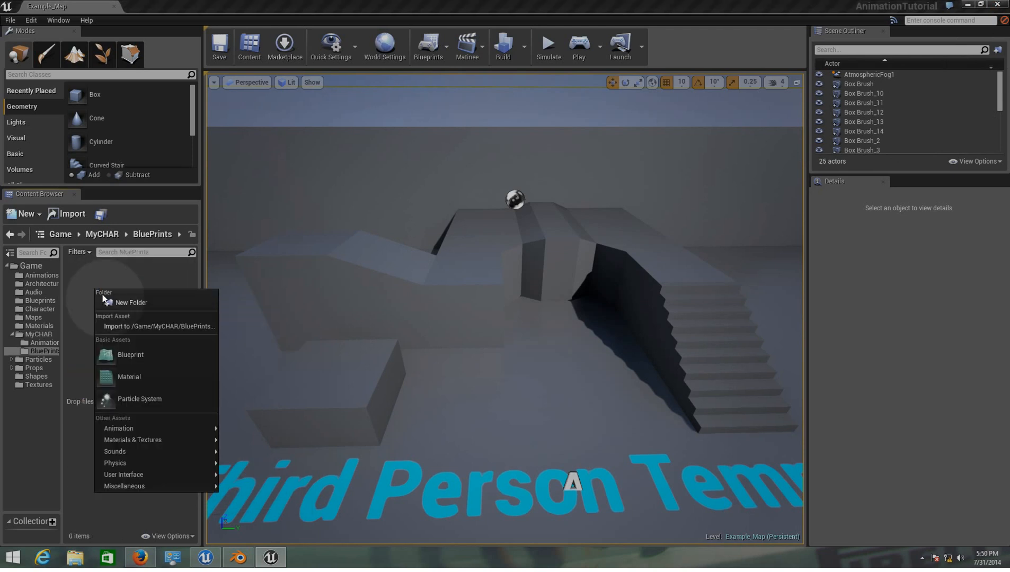
pyautogui.moveTo(119, 429)
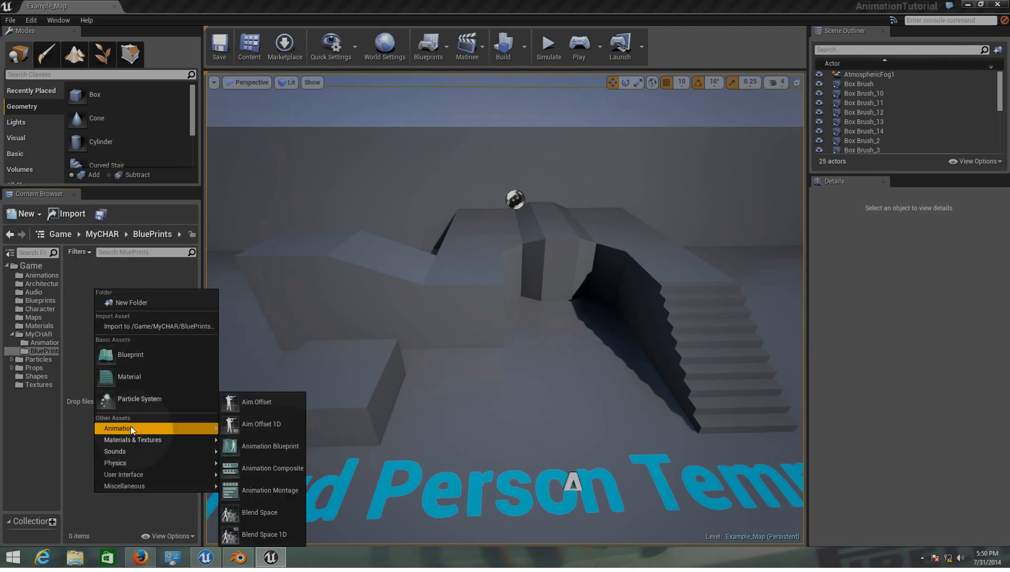
pyautogui.click(270, 446)
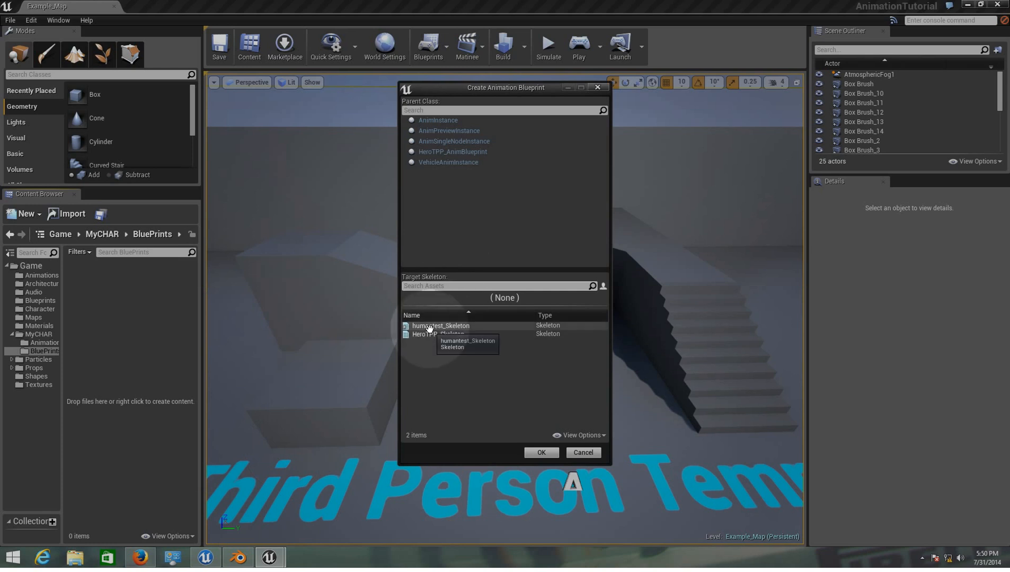
pyautogui.click(441, 325)
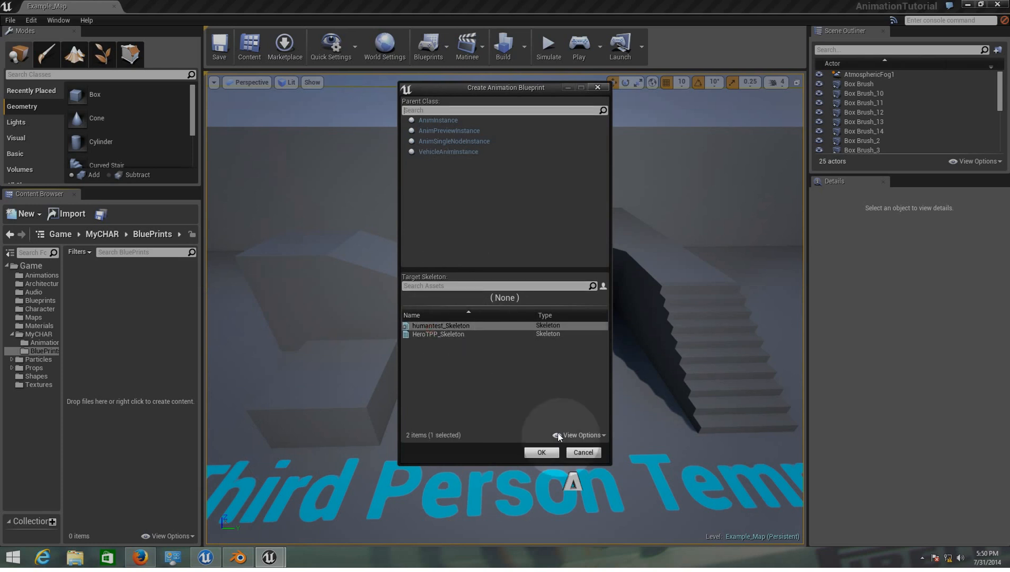
pyautogui.click(541, 452)
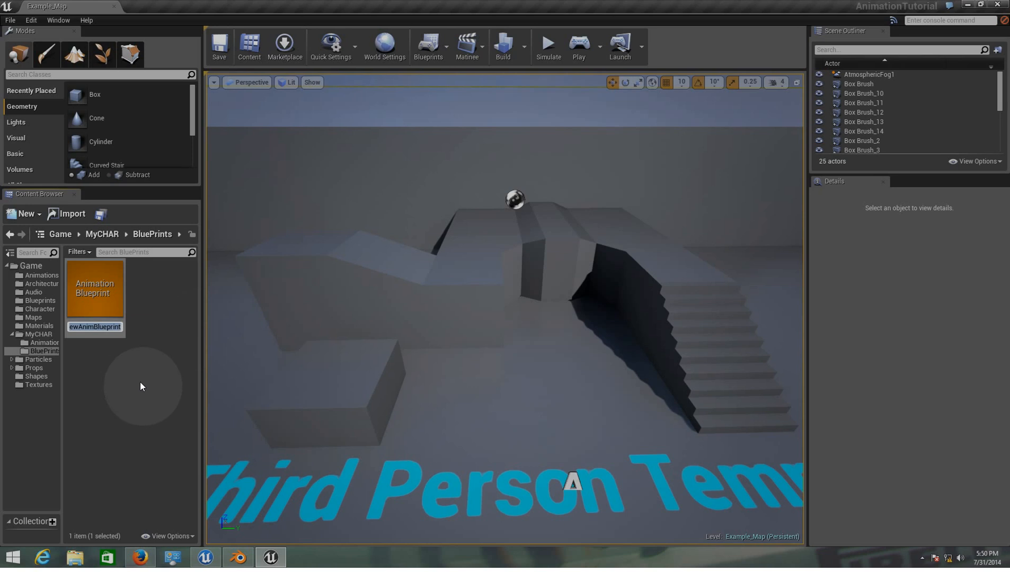
pyautogui.moveTo(137, 381)
pyautogui.write('AnimBP')
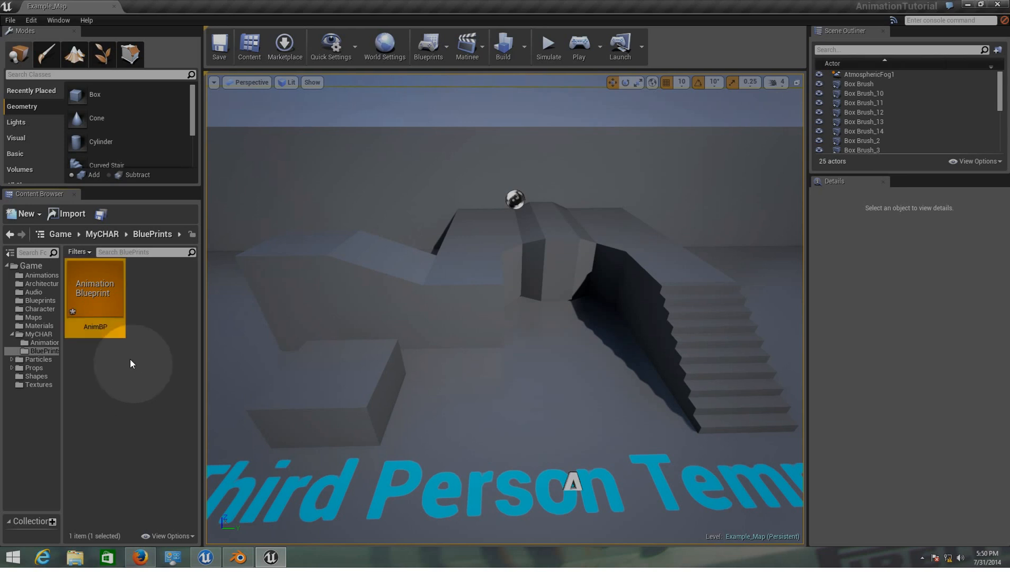
pyautogui.doubleClick(94, 294)
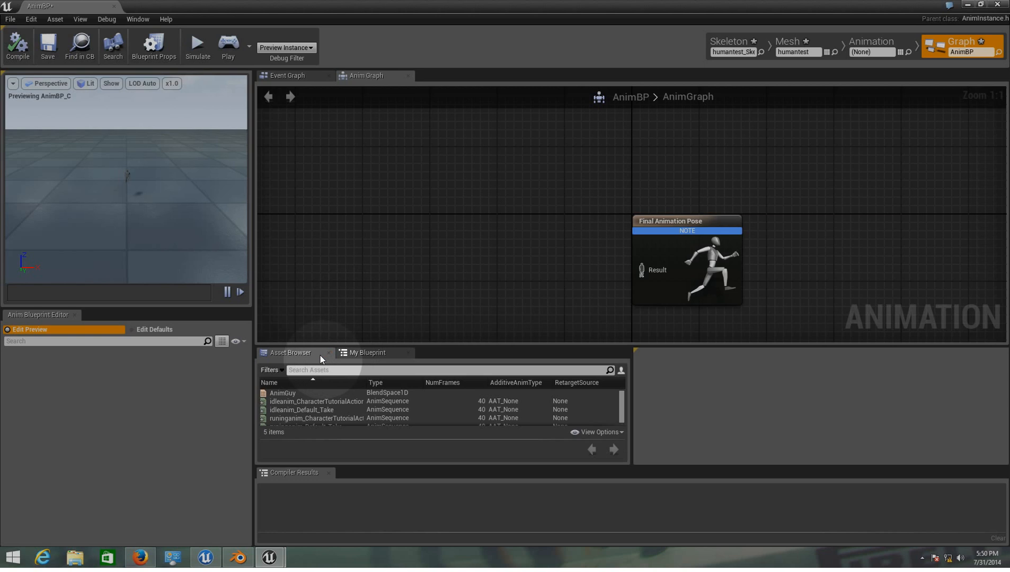
# Add a boolean IsInAir? and a float Speed to AnimBP's variables
pyautogui.click(366, 353)
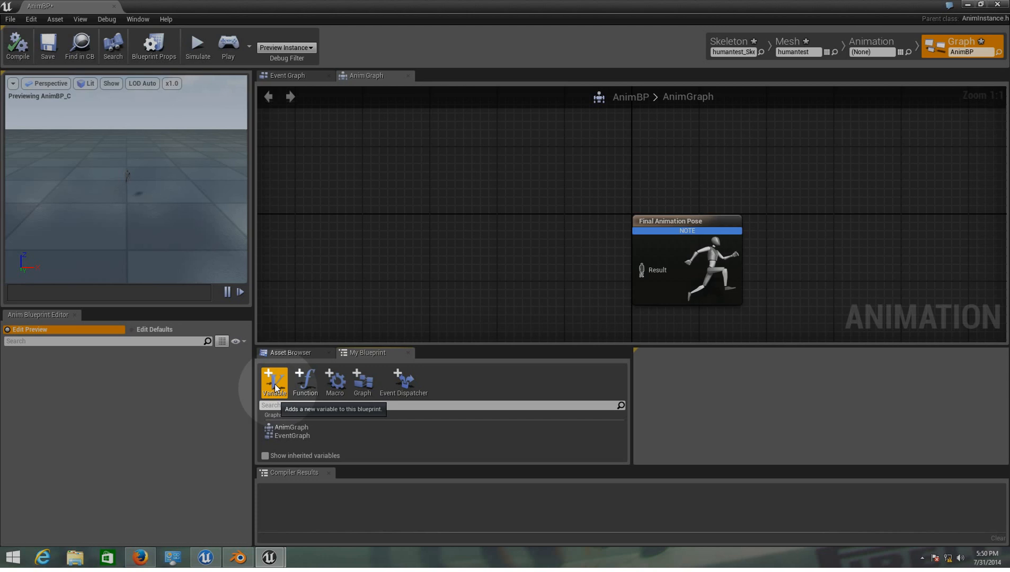
pyautogui.click(273, 381)
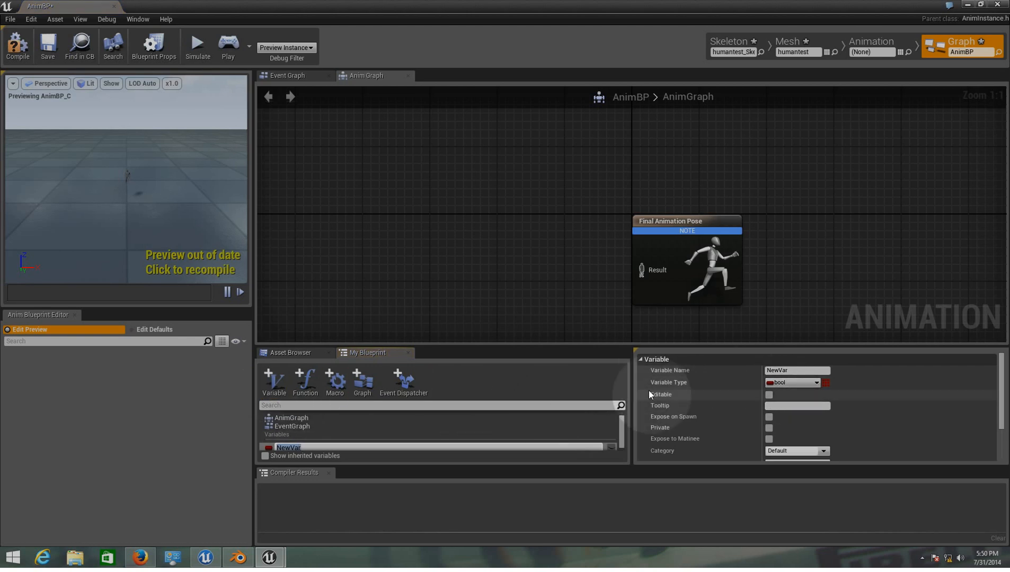
pyautogui.moveTo(793, 383)
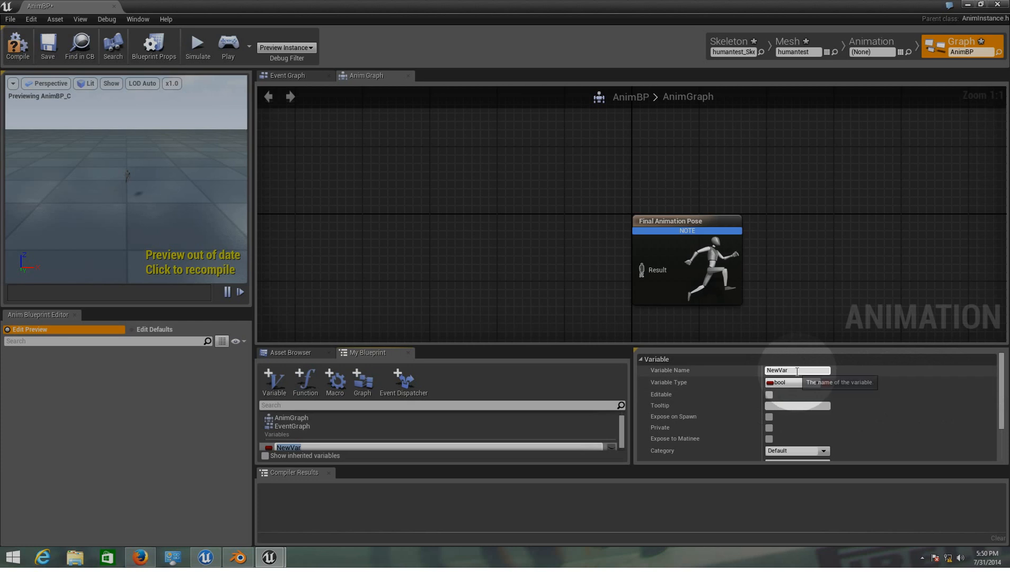
pyautogui.write('Is')
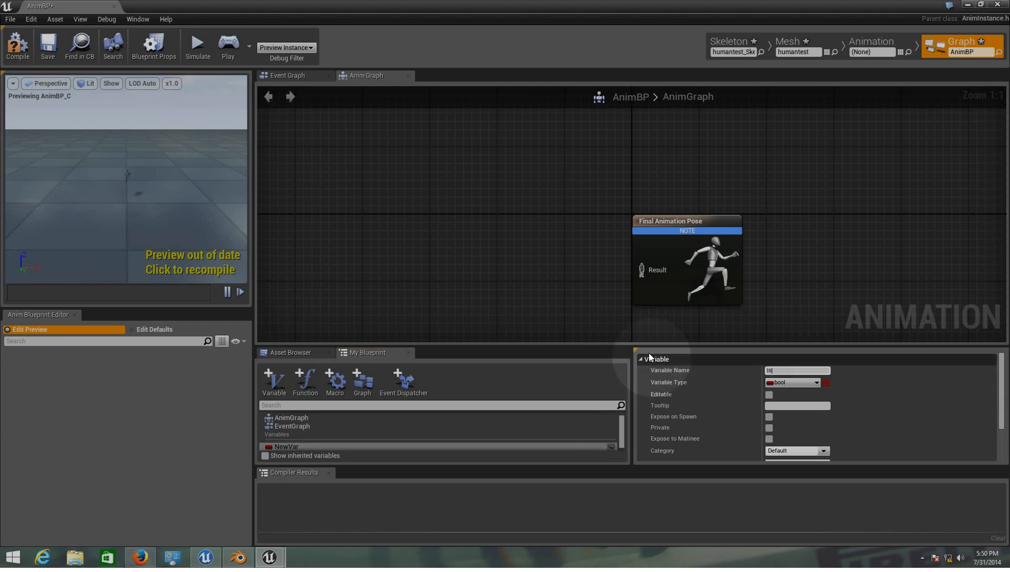
pyautogui.write('IsInAir?')
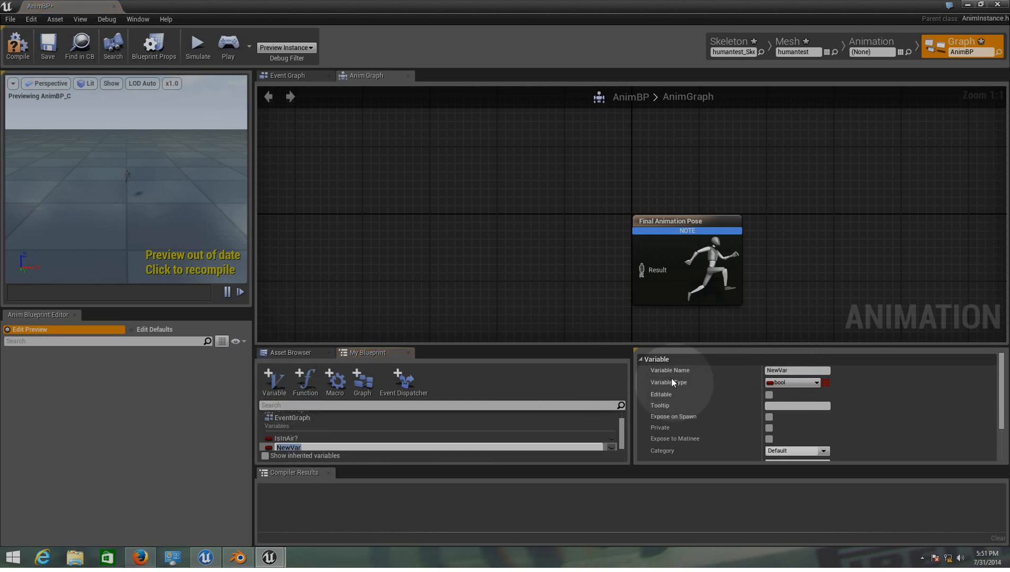
pyautogui.click(817, 383)
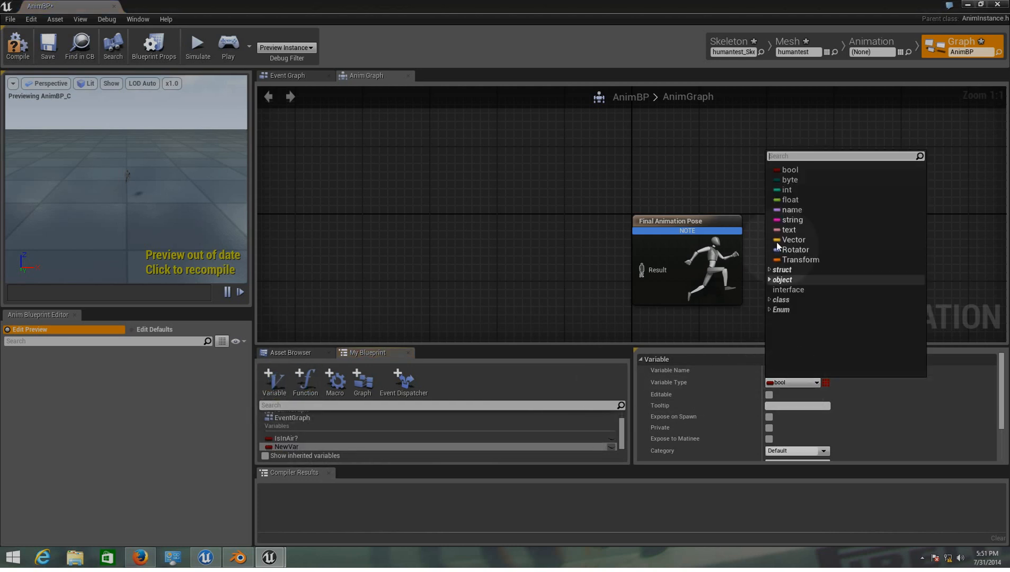
pyautogui.click(790, 199)
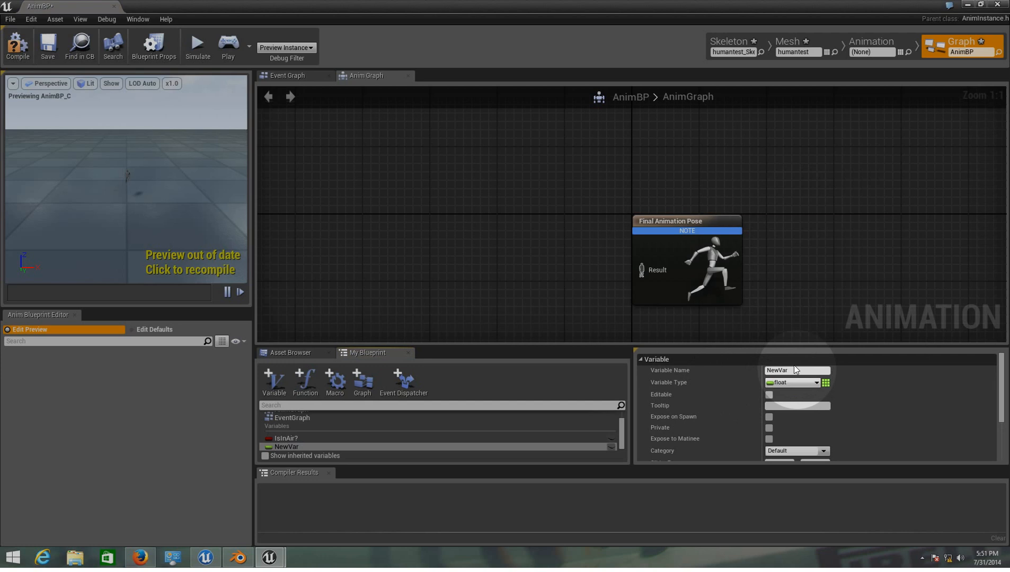
pyautogui.moveTo(668, 376)
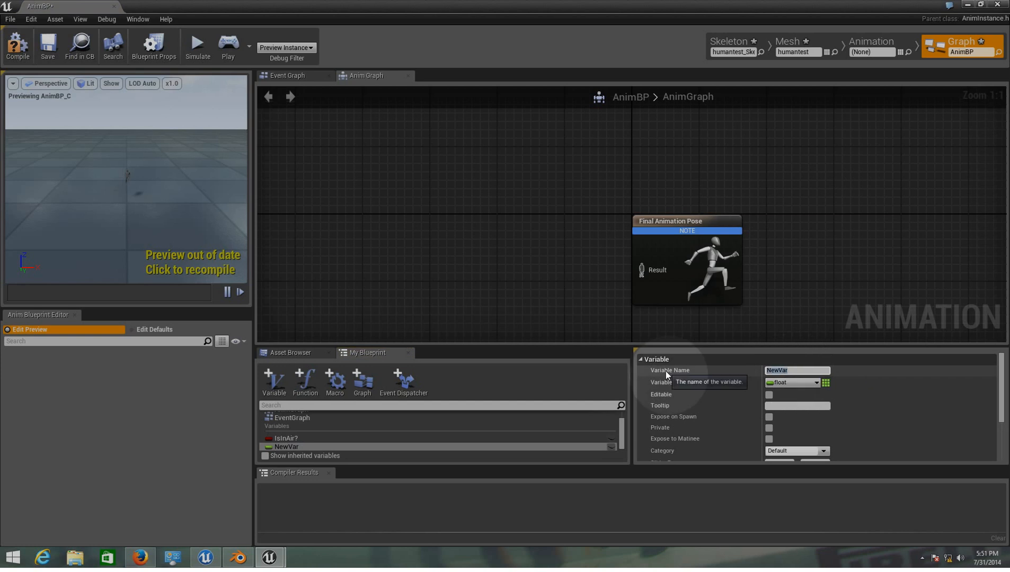
pyautogui.write('Speed')
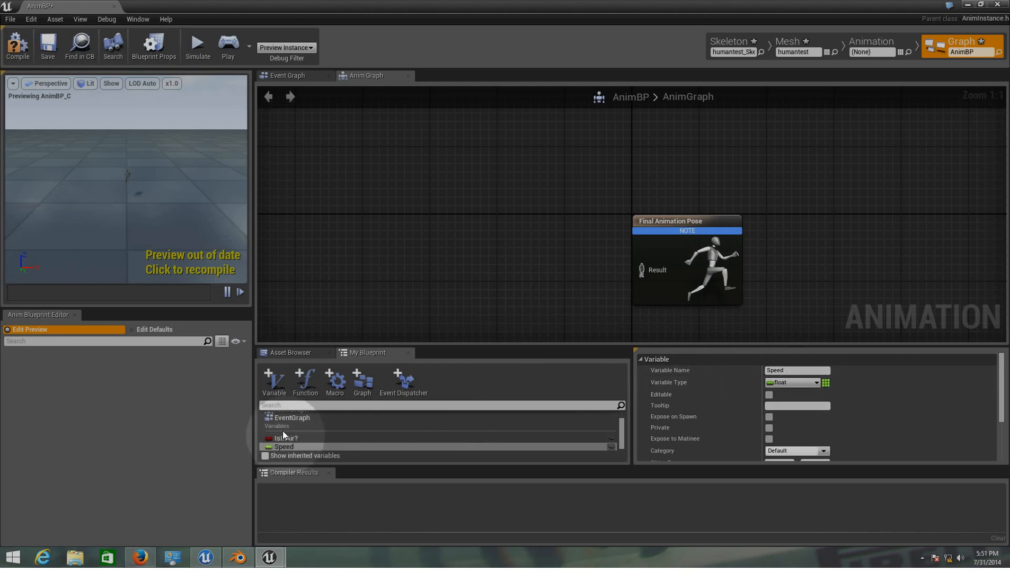
pyautogui.click(285, 439)
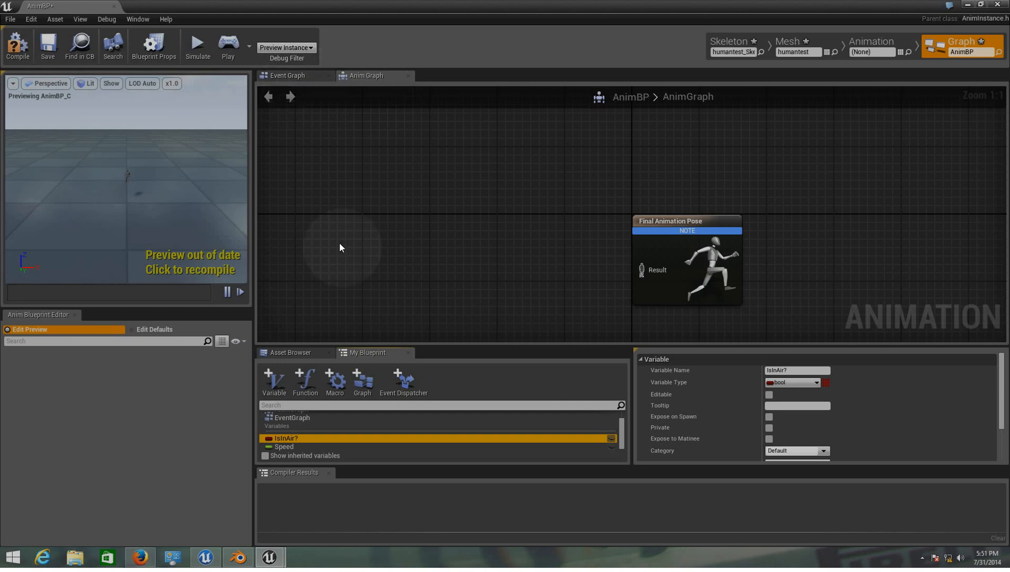
# Copy HeroTPP_AnimBlueprint's PawnOwner, IsInAir? and Speed nodes into AnimBP's Event Graph
pyautogui.click(291, 353)
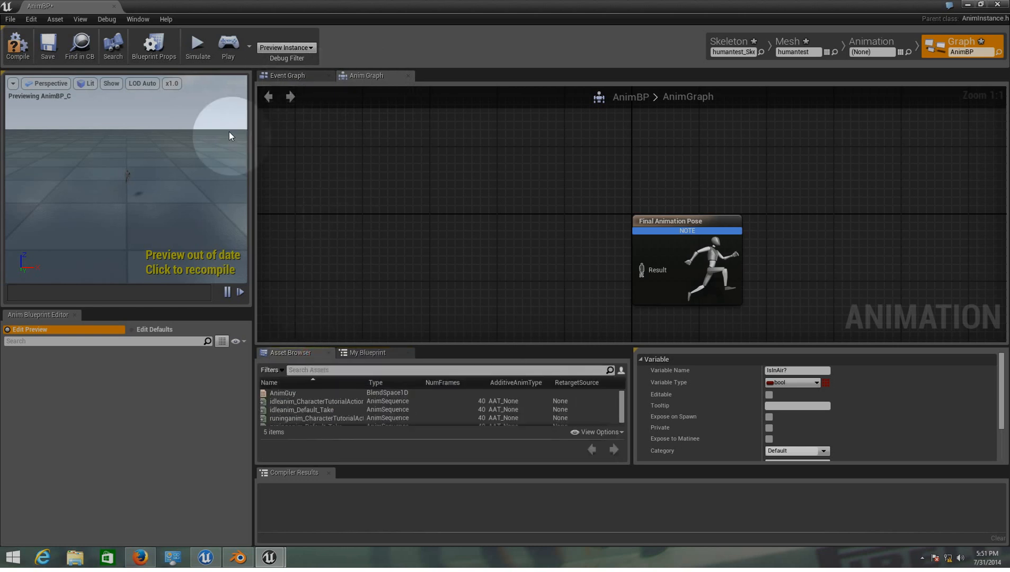
pyautogui.click(286, 75)
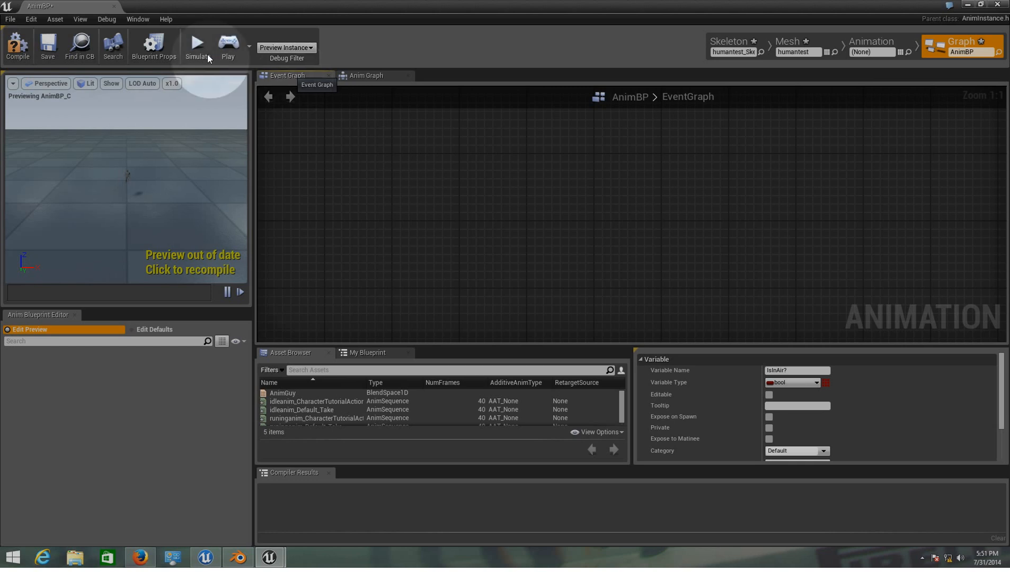
pyautogui.click(9, 19)
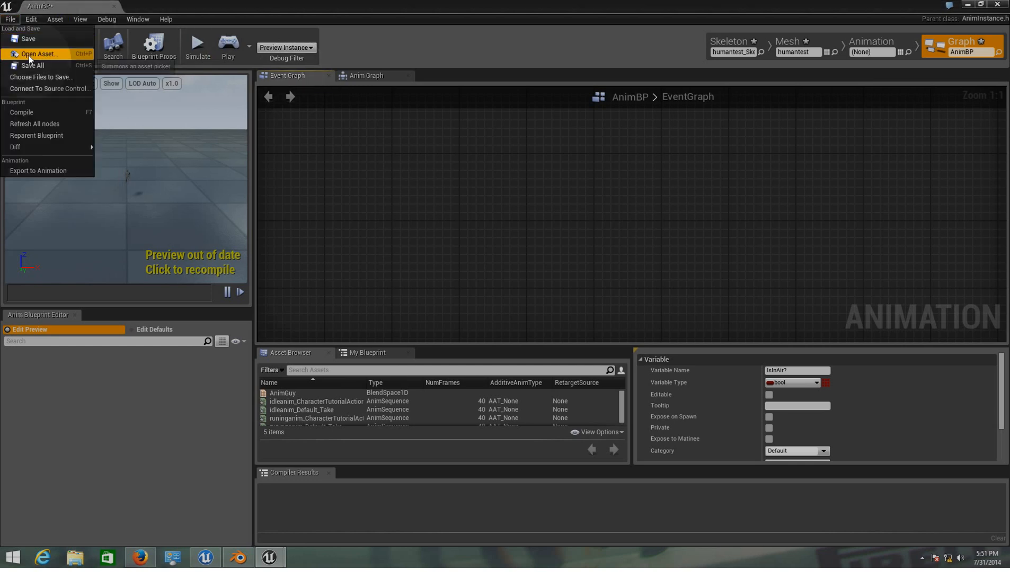
pyautogui.click(39, 53)
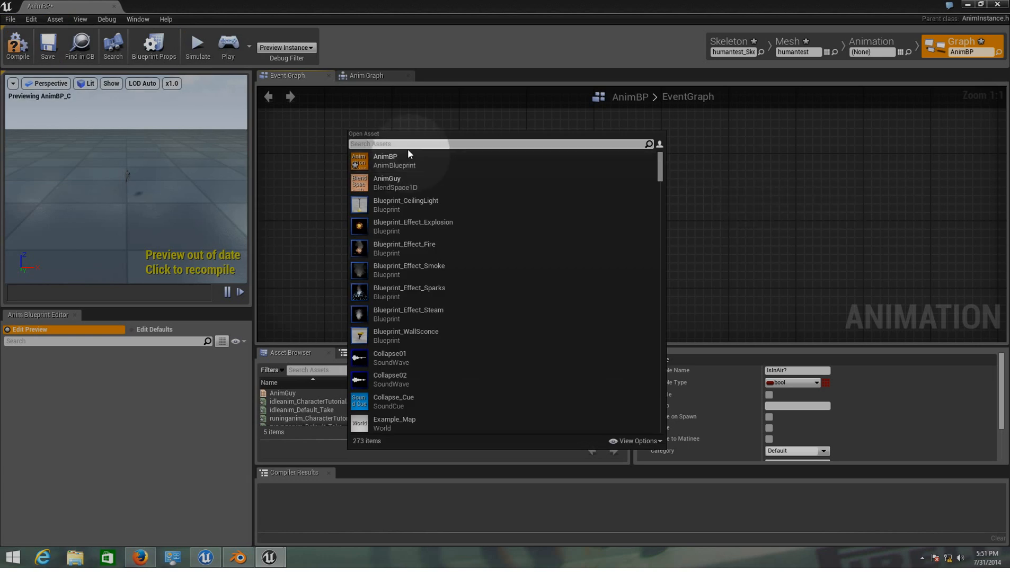
pyautogui.write('he')
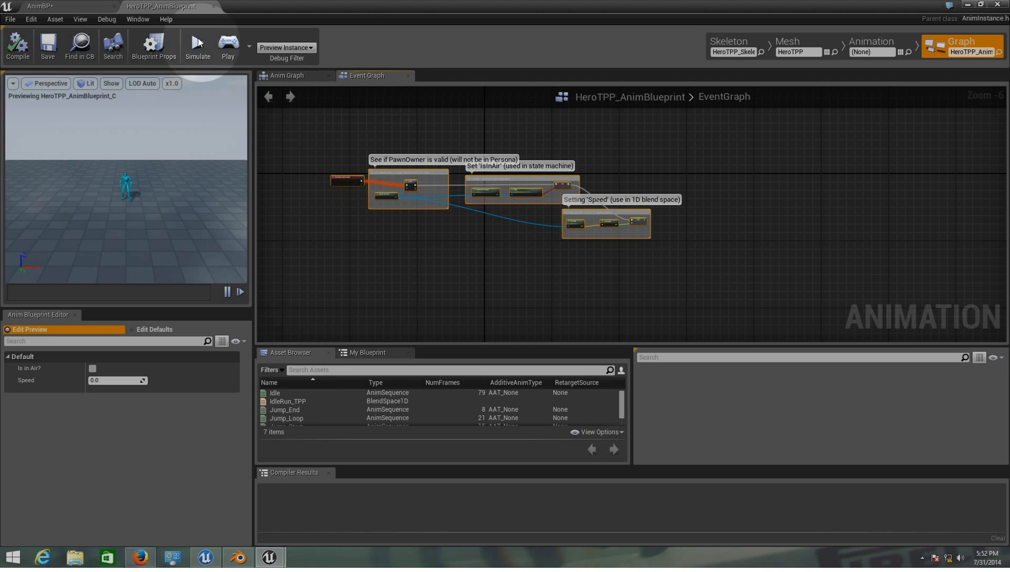
pyautogui.click(55, 6)
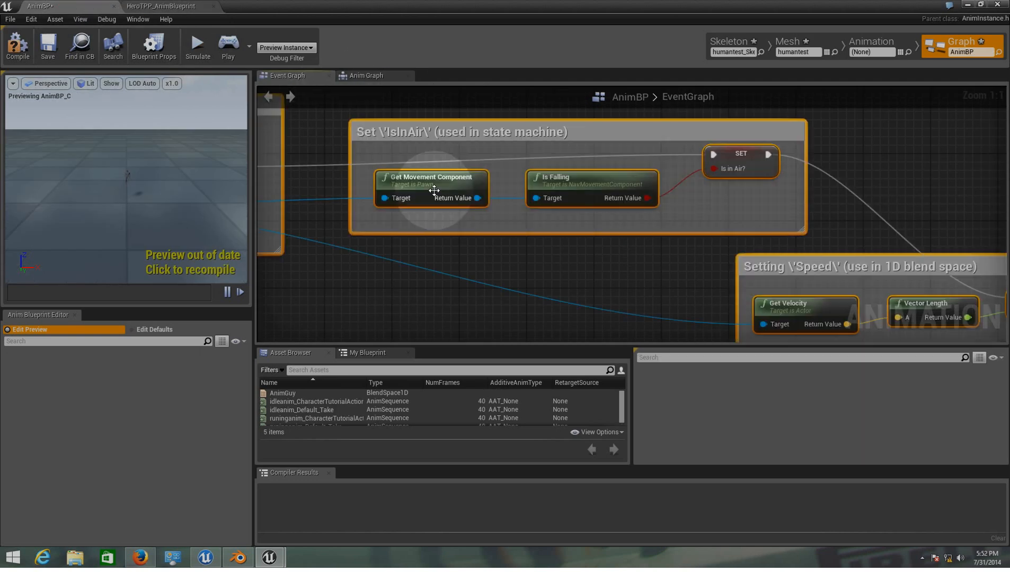
pyautogui.scroll(-3)
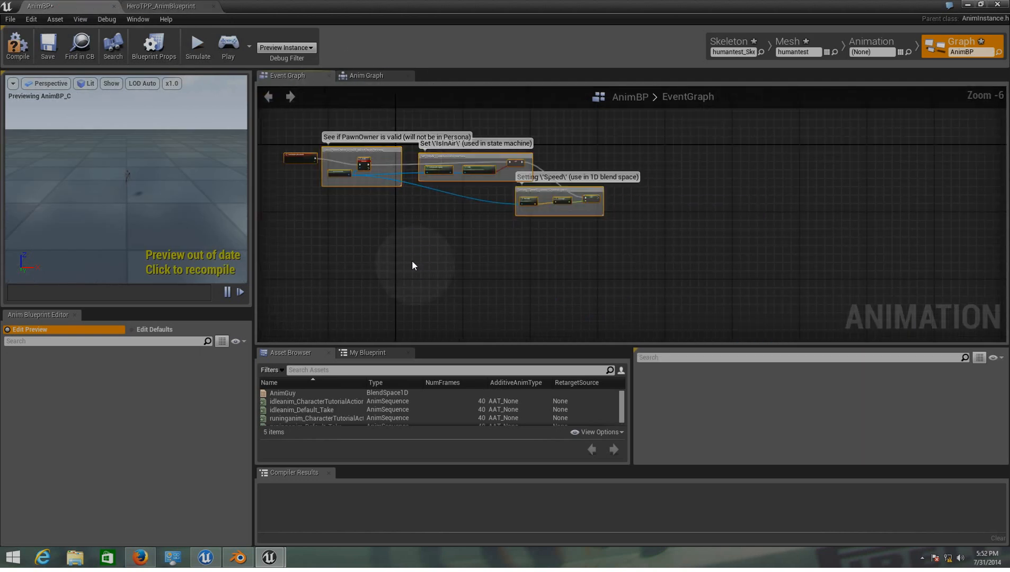
pyautogui.moveTo(334, 237)
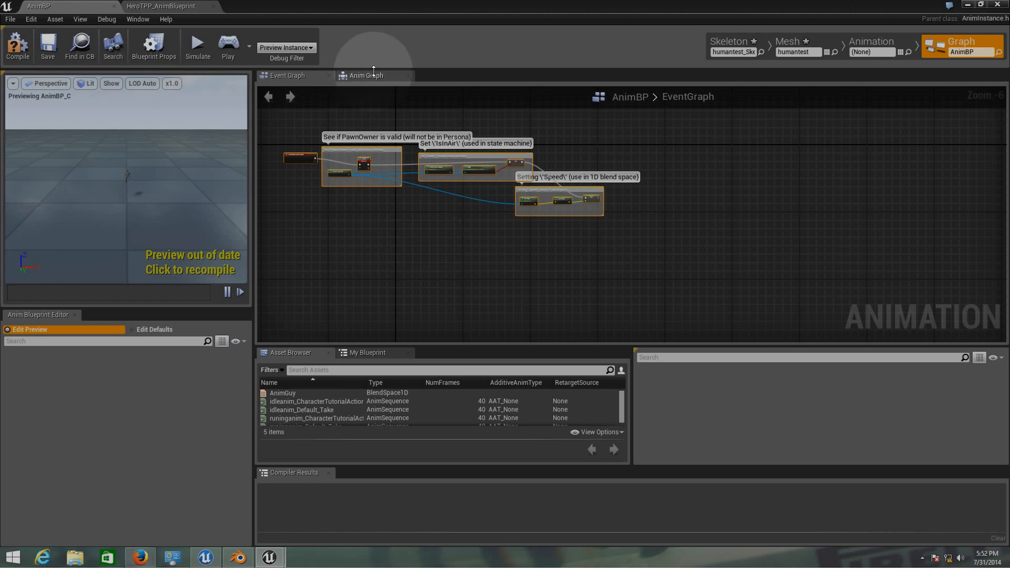
# Add a new State Machine in AnimGraph and wire it into Final Animation Pose
pyautogui.click(366, 75)
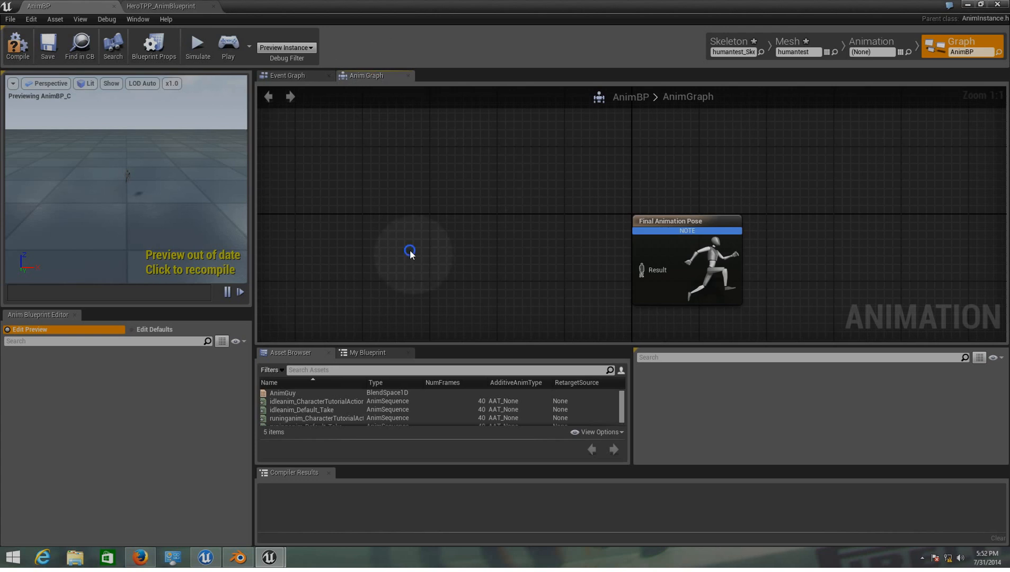
pyautogui.rightClick(410, 252)
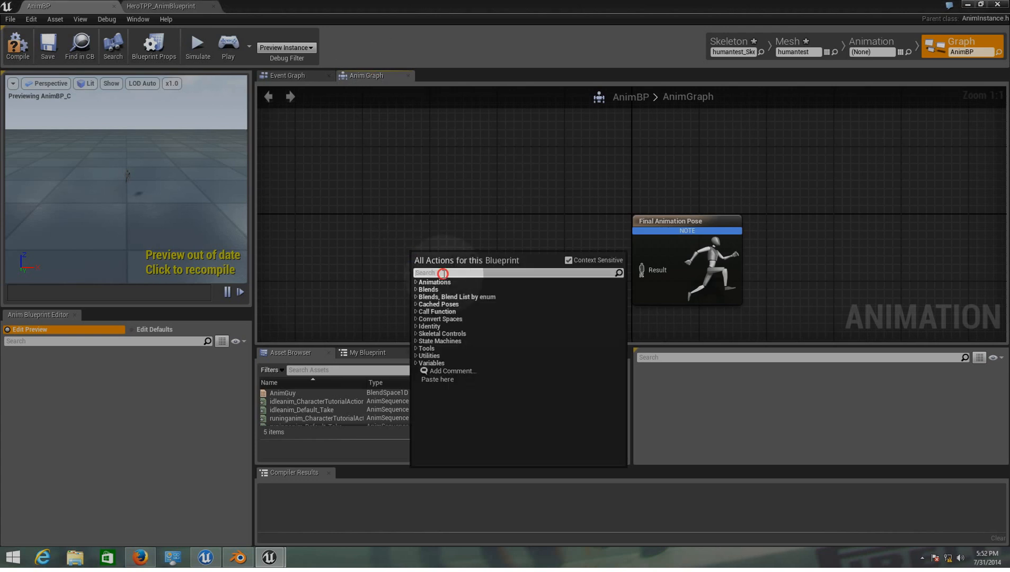
pyautogui.write('state')
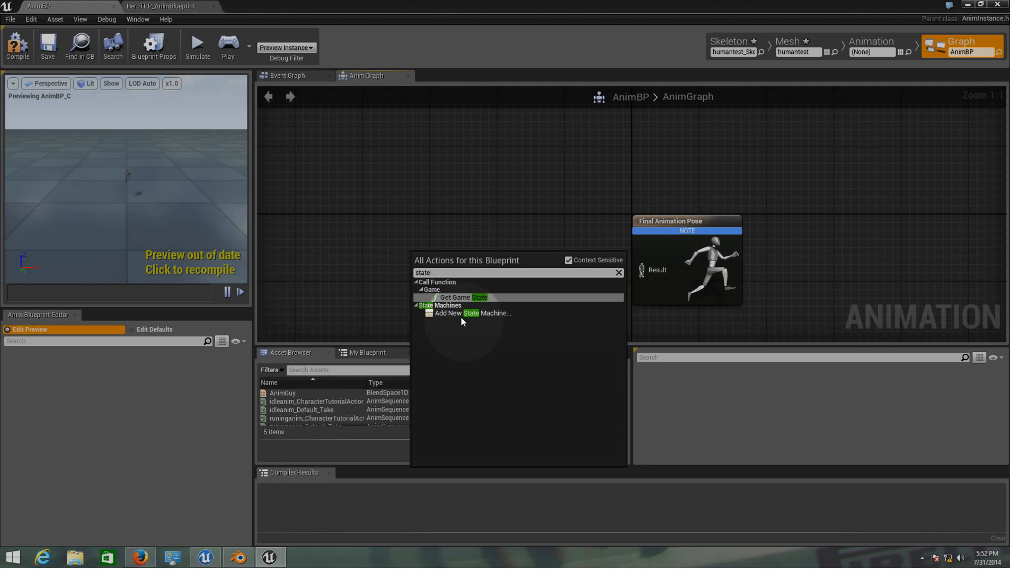
pyautogui.click(467, 313)
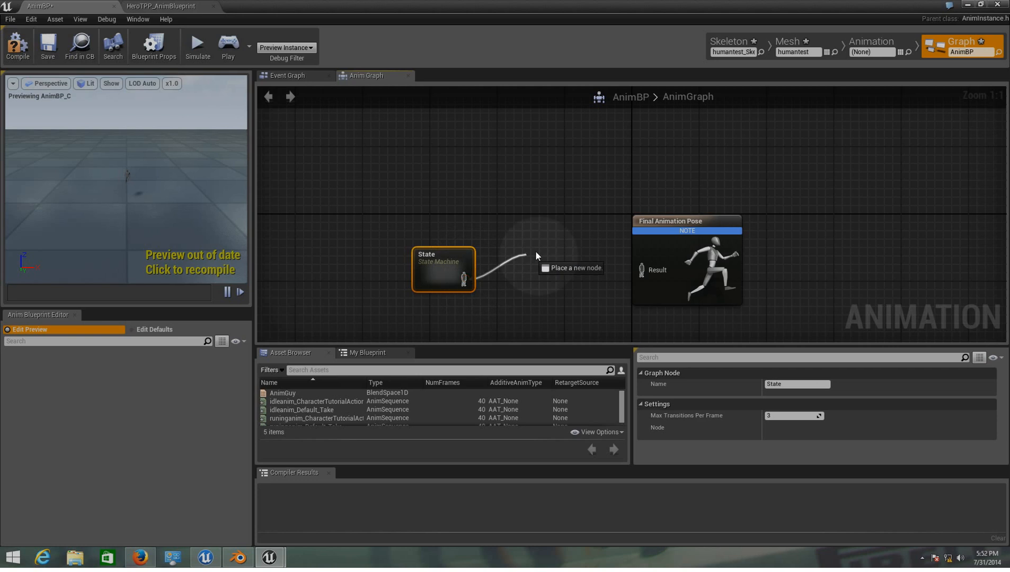
pyautogui.moveTo(473, 277); pyautogui.dragTo(640, 270)
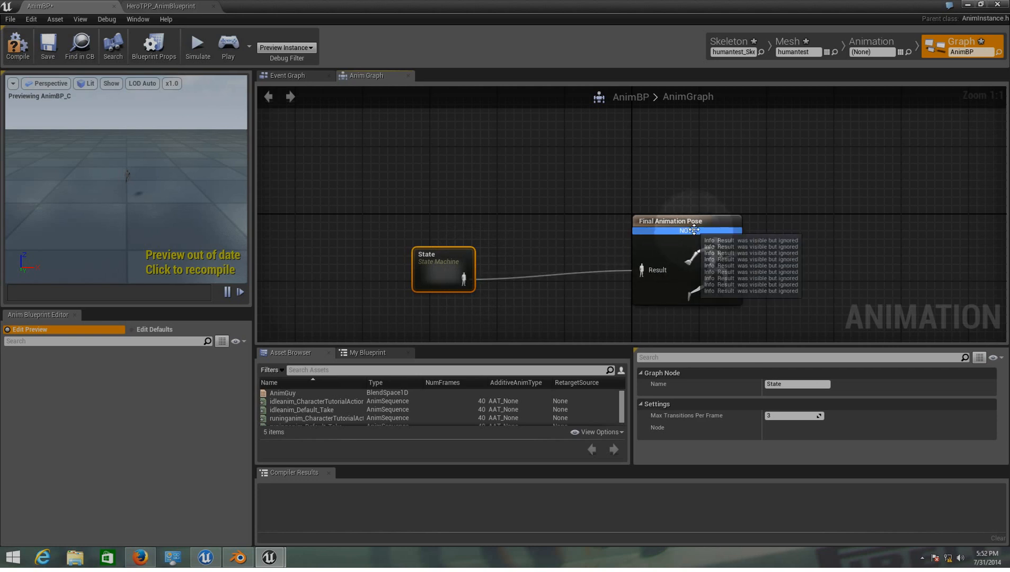
# Inside the state machine, create an Idle/Run state from Entry and enter its graph
pyautogui.doubleClick(443, 269)
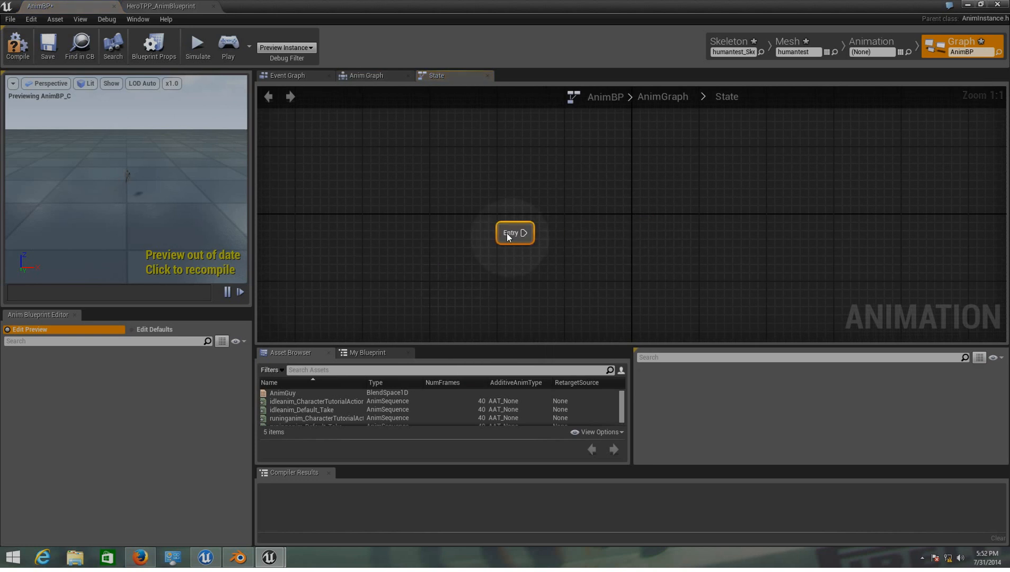
pyautogui.moveTo(514, 233); pyautogui.dragTo(497, 223)
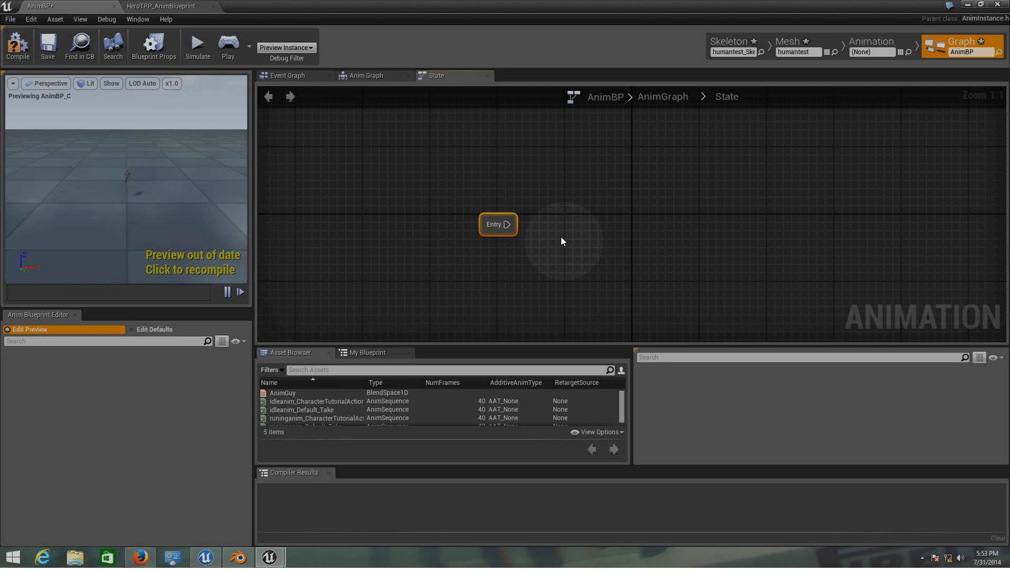
pyautogui.moveTo(592, 237)
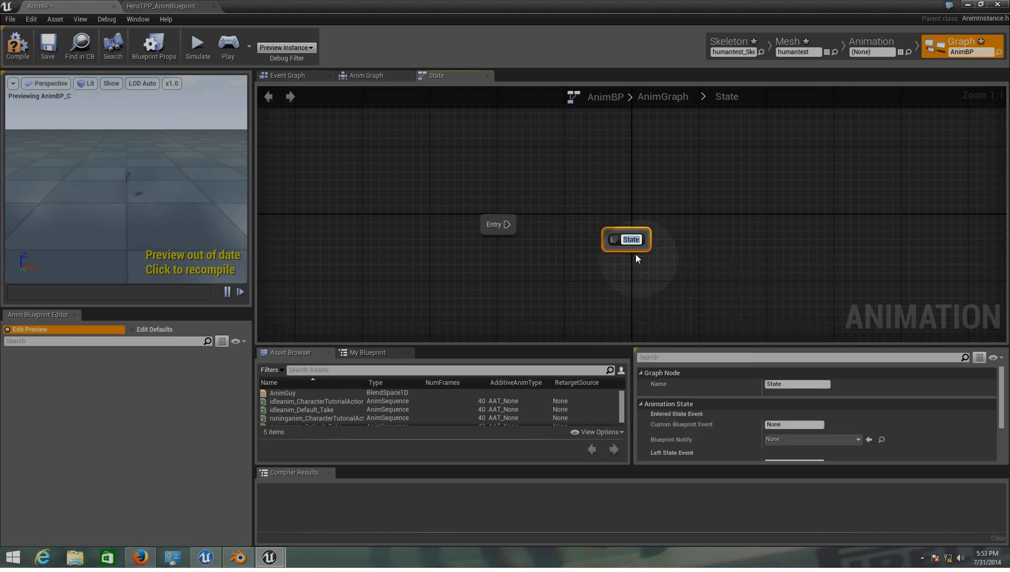
pyautogui.moveTo(624, 297)
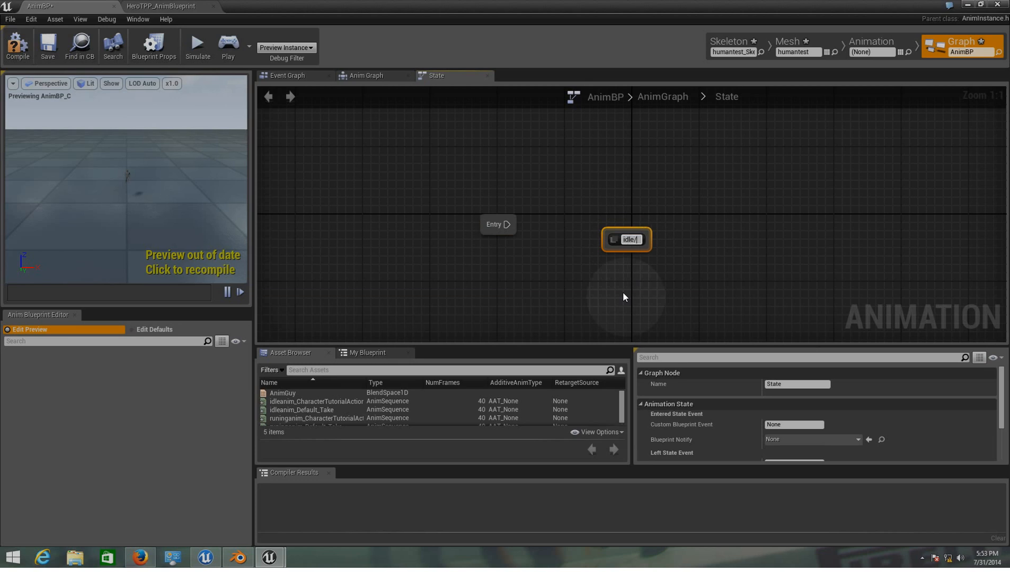
pyautogui.write('Idle/Run')
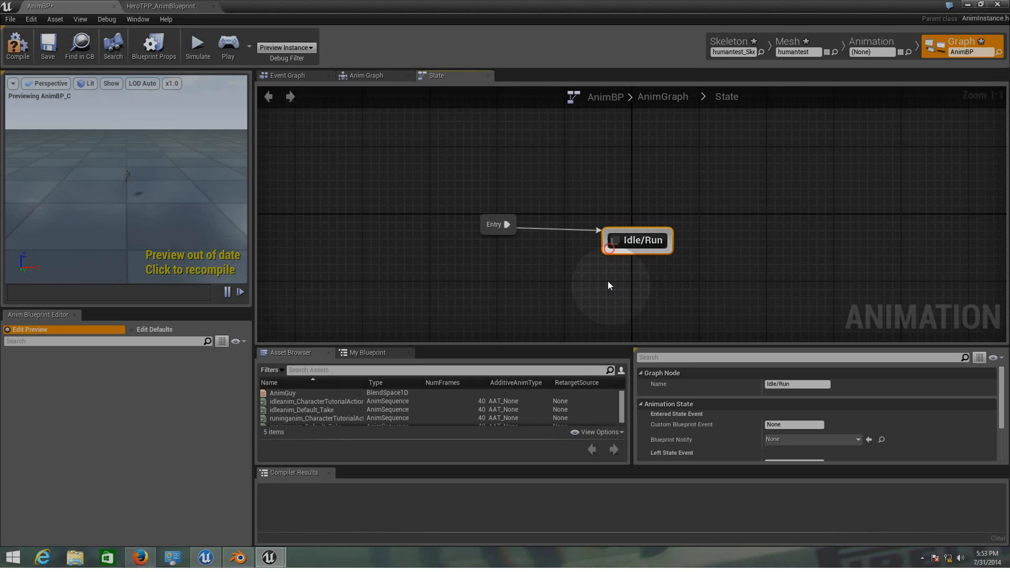
pyautogui.doubleClick(636, 241)
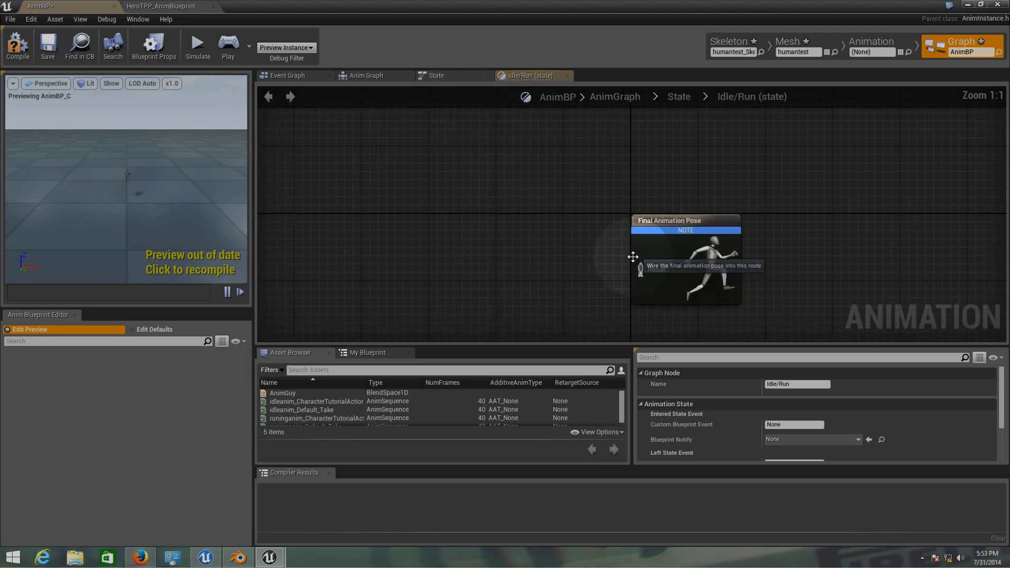
# Add a Speed variable node and feed it into the AnimGuy blend space player
pyautogui.rightClick(450, 271)
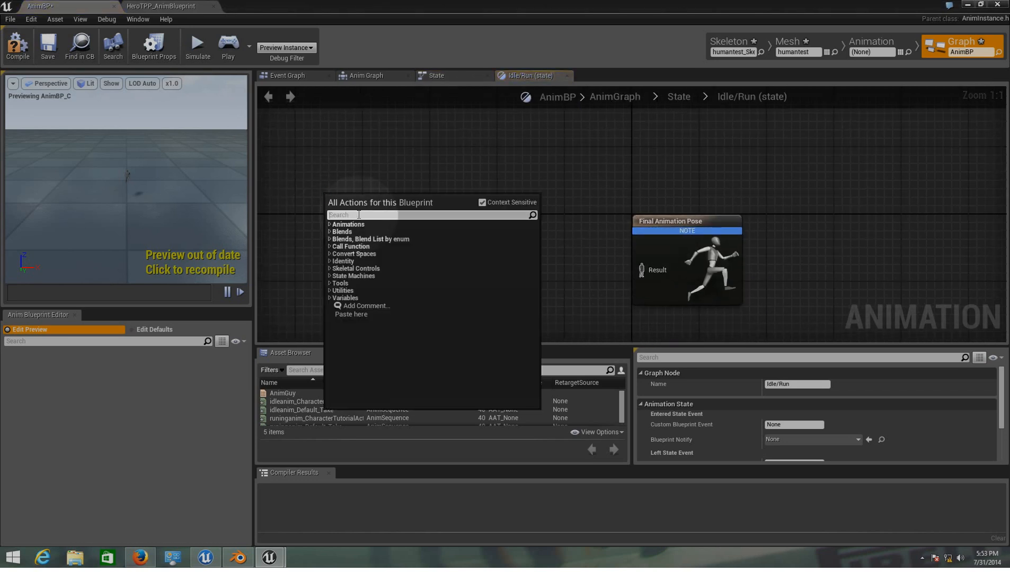
pyautogui.write('spee')
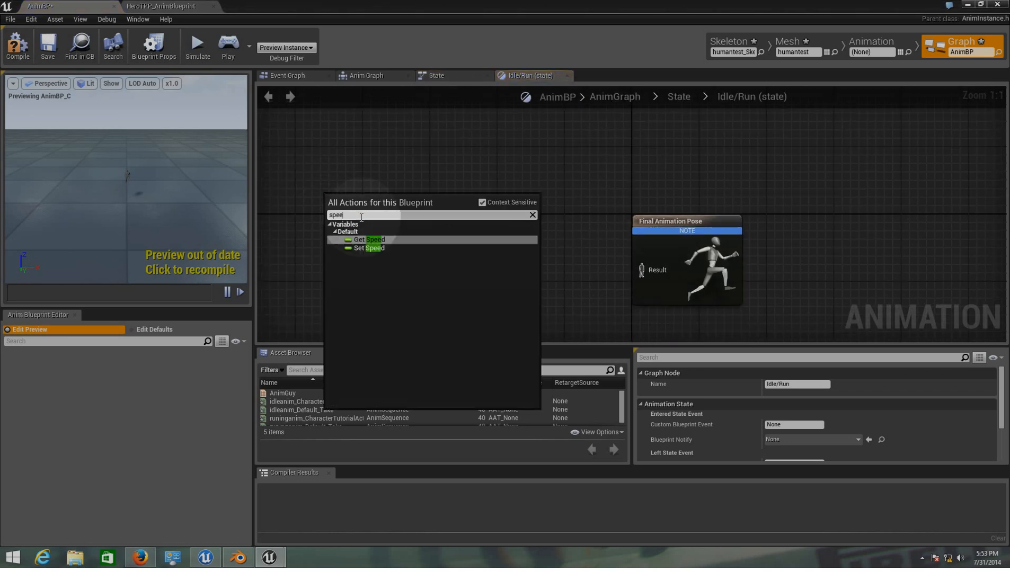
pyautogui.click(368, 240)
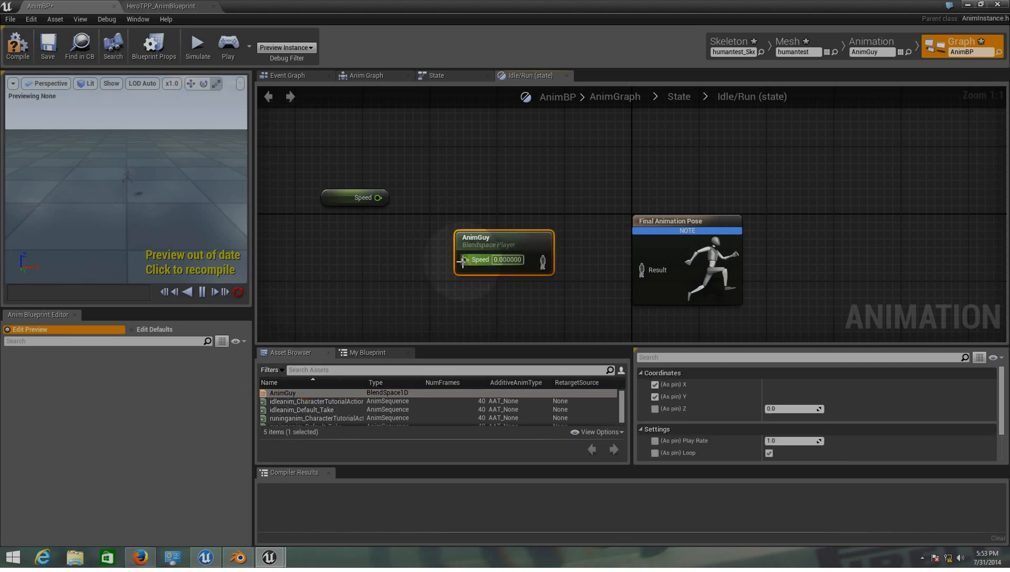
pyautogui.moveTo(378, 197); pyautogui.dragTo(464, 259)
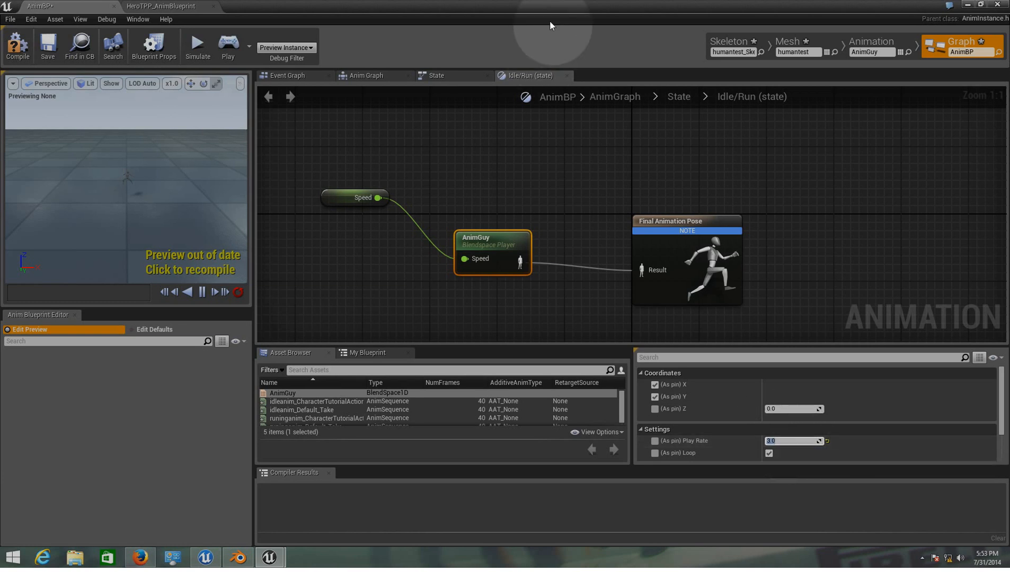
pyautogui.moveTo(414, 44)
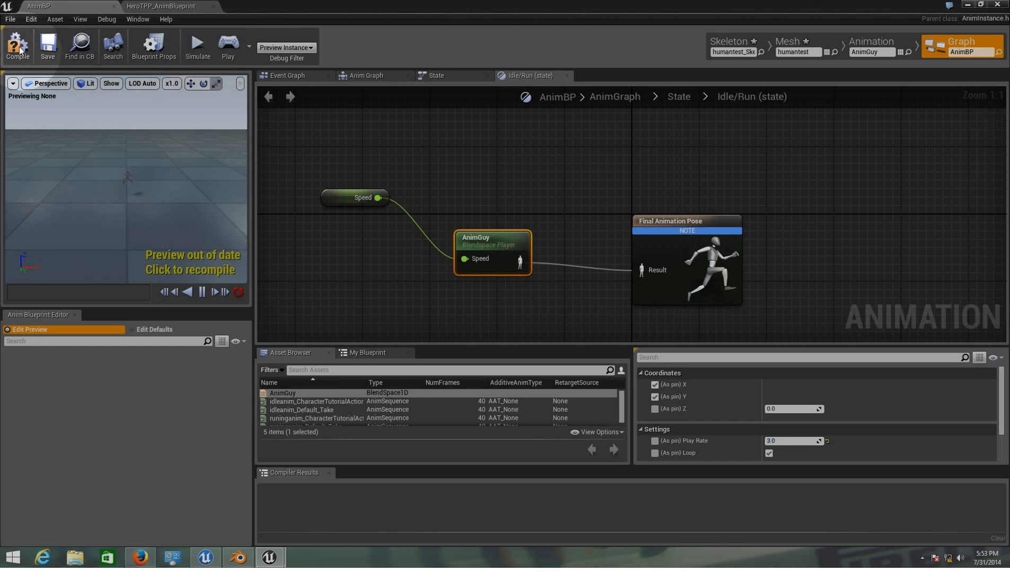
# Compile AnimBP and close the Idle/Run state graph
pyautogui.click(17, 45)
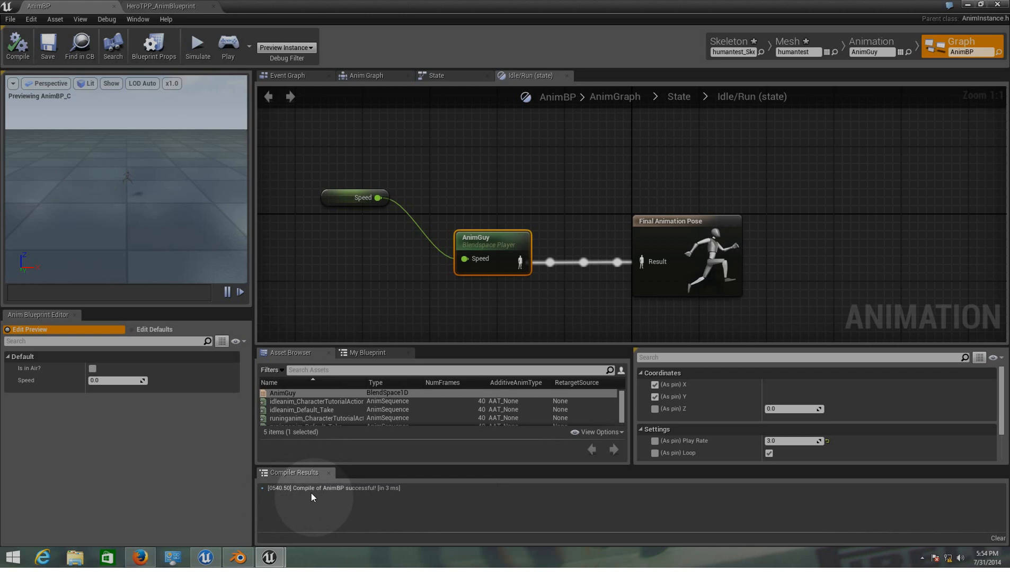
pyautogui.moveTo(328, 503)
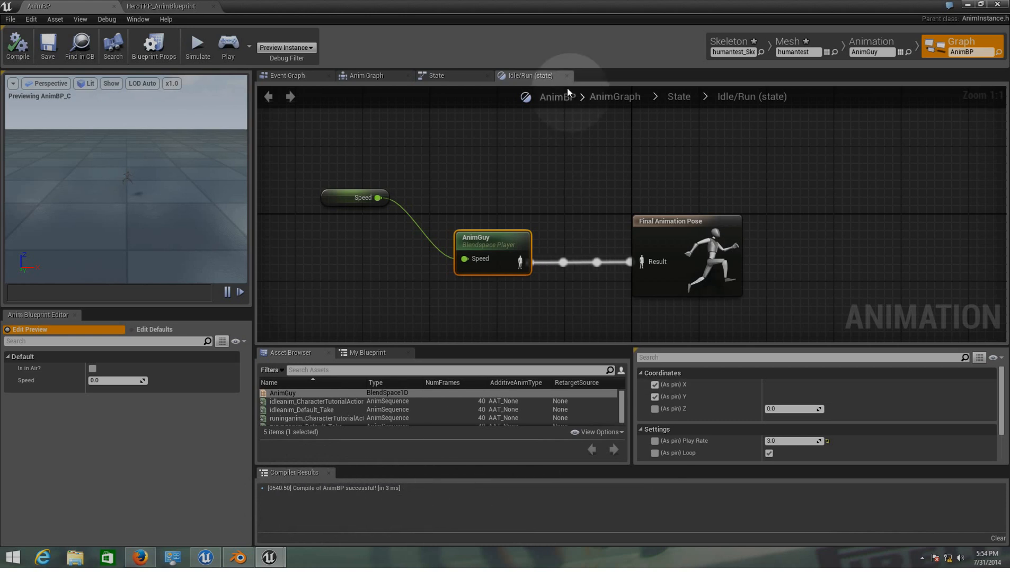
pyautogui.click(488, 75)
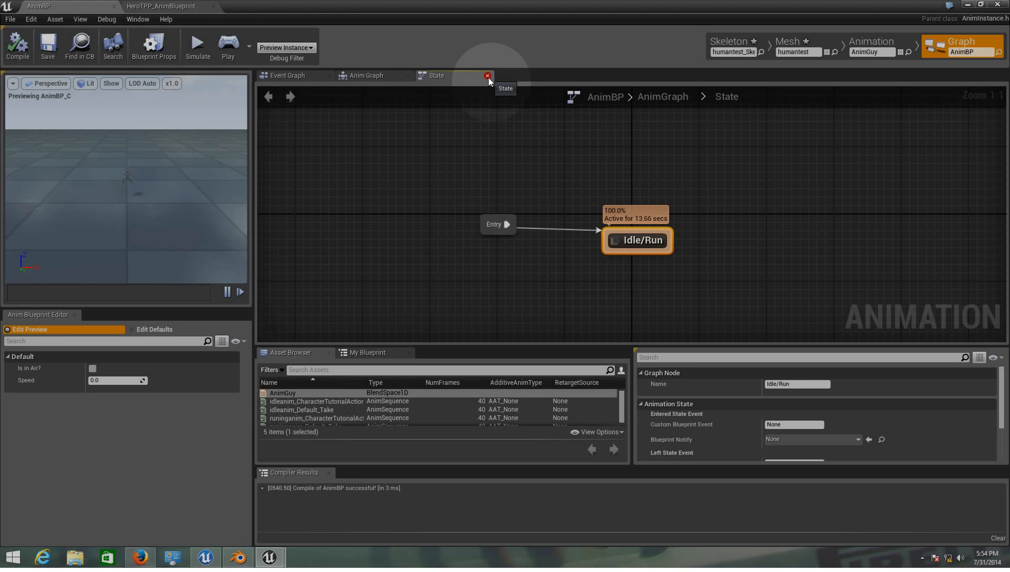
# Close the state machine graph and open the MyCharacter blueprint from the Blueprints folder
pyautogui.click(488, 76)
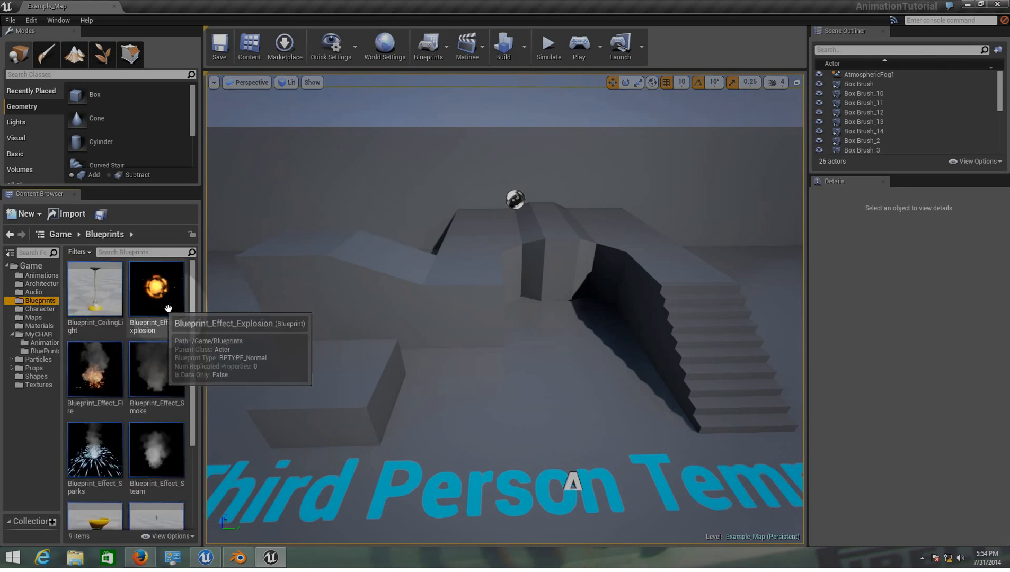
pyautogui.scroll(-3)
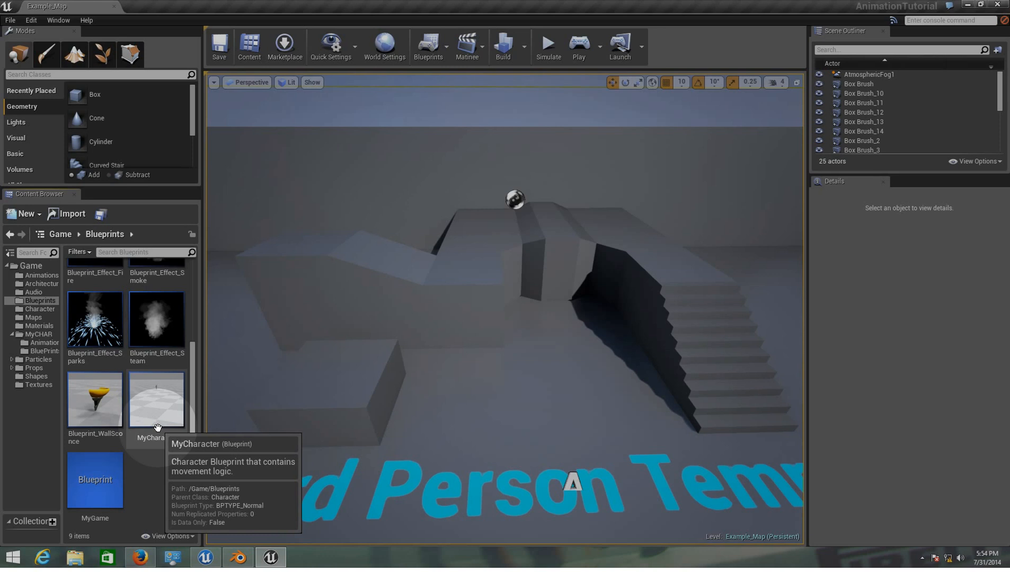
pyautogui.click(157, 400)
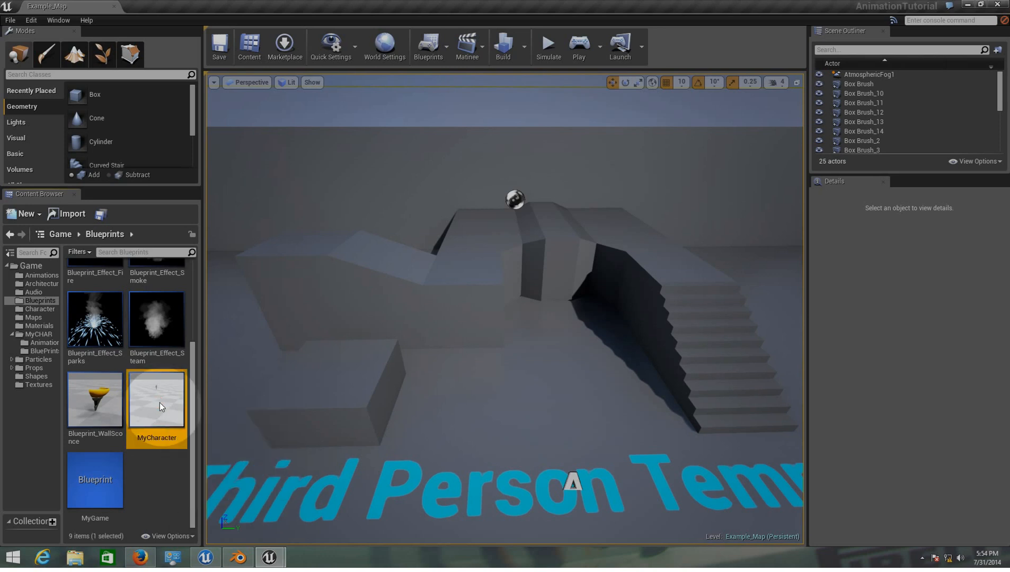
pyautogui.doubleClick(157, 399)
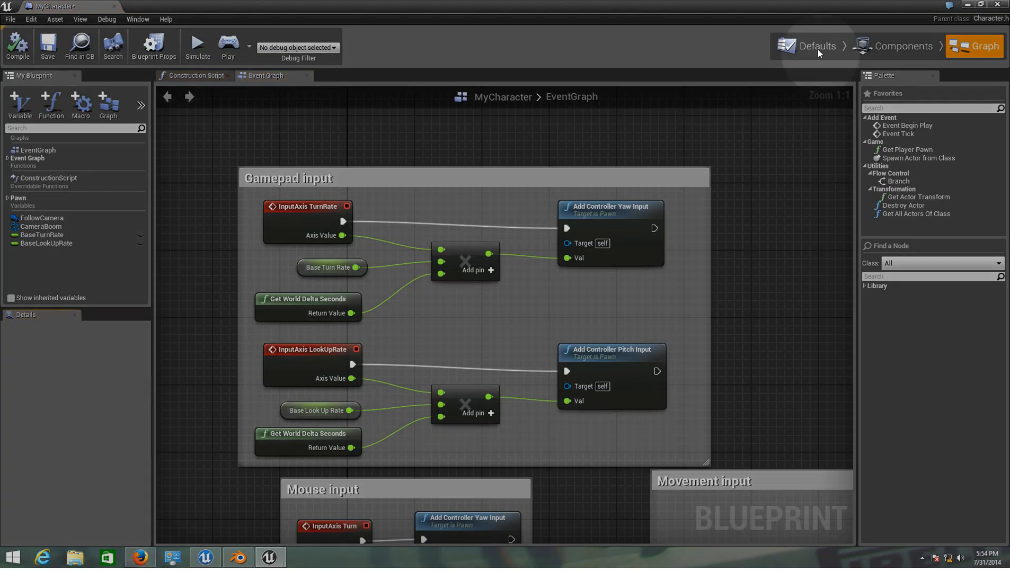
# In MyCharacter's Defaults, set the humantest skeletal mesh and AnimBP_C anim class, then close the editor
pyautogui.click(808, 46)
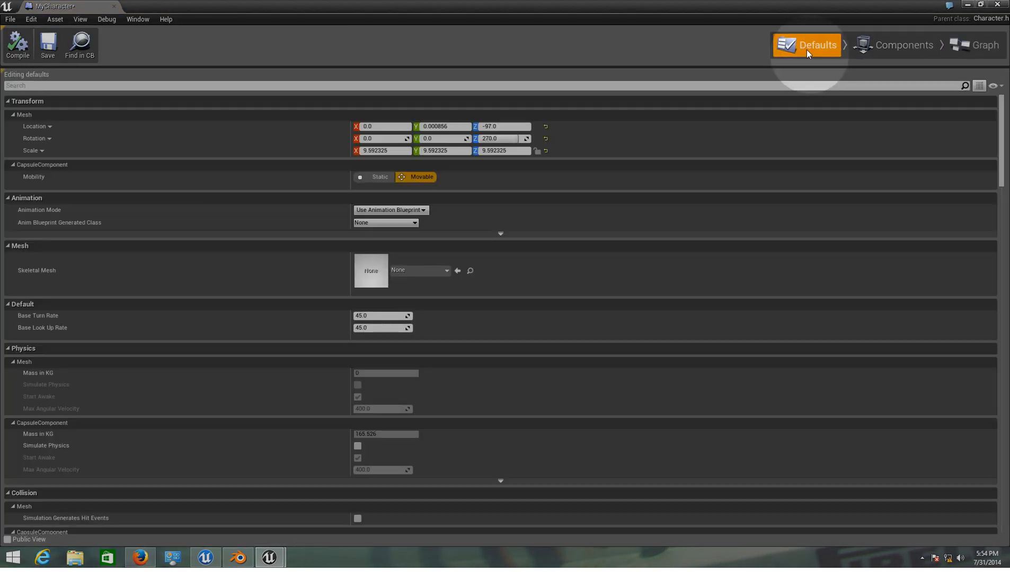
pyautogui.moveTo(807, 46)
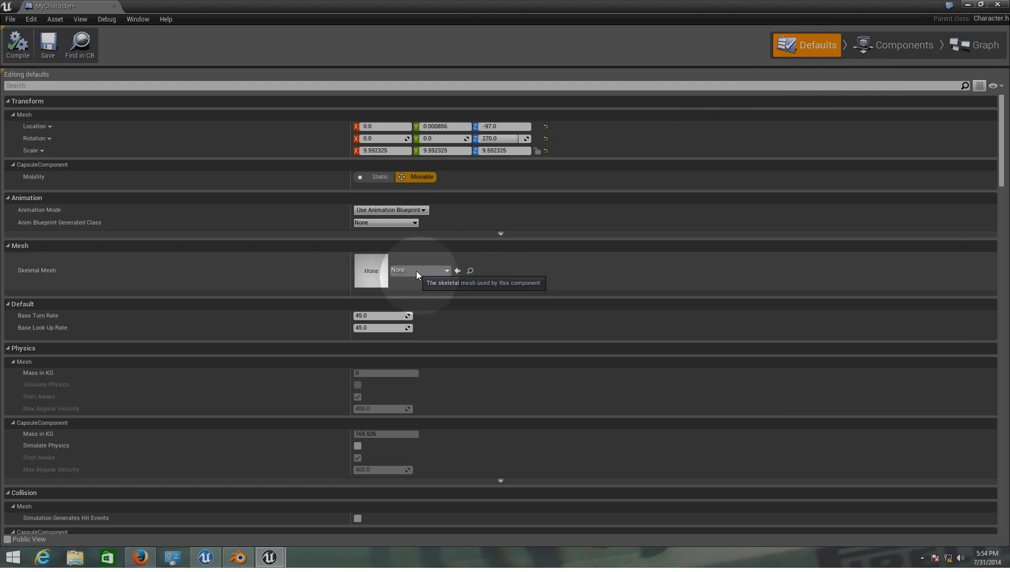
pyautogui.click(447, 271)
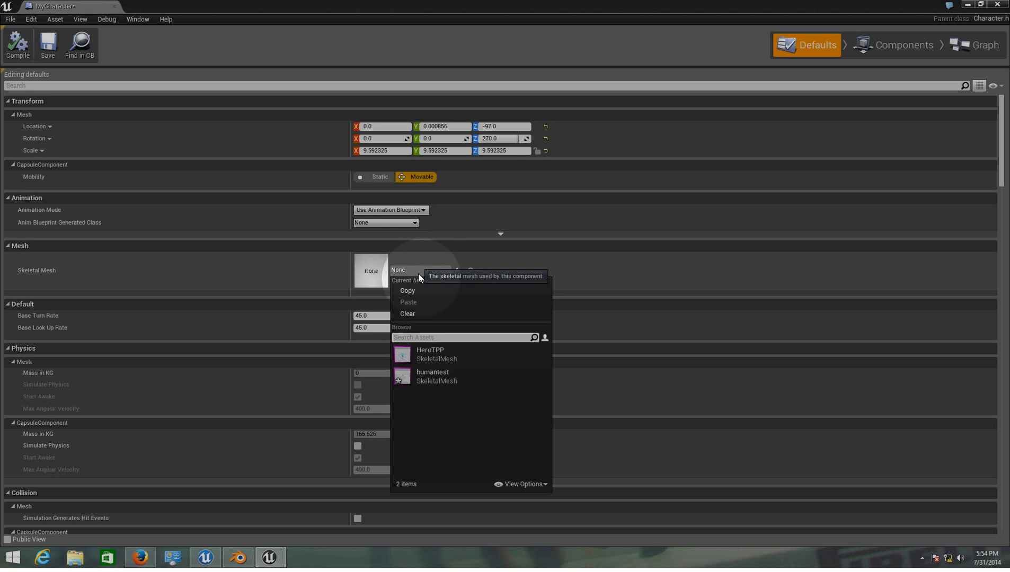
pyautogui.moveTo(432, 376)
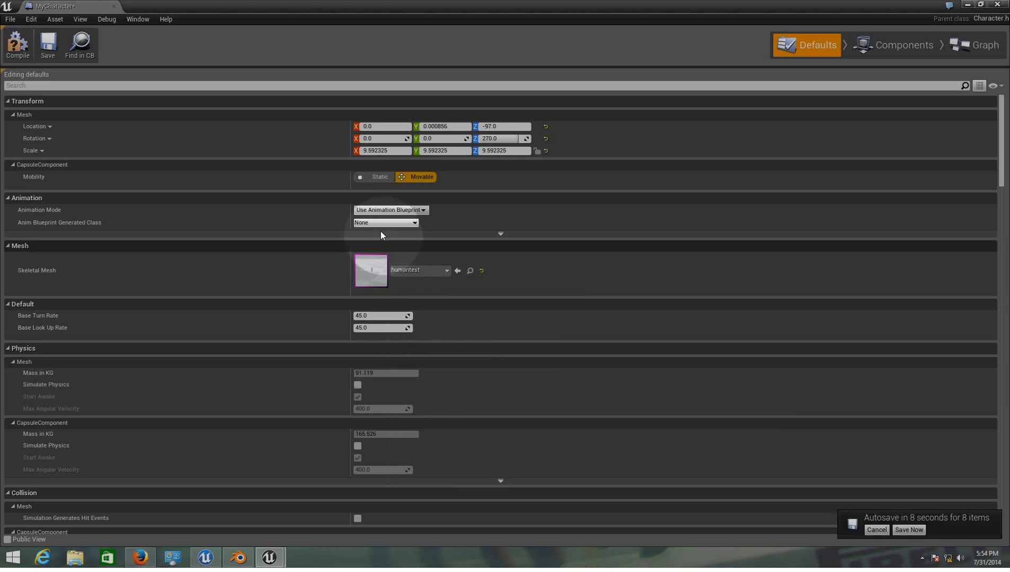
pyautogui.click(385, 223)
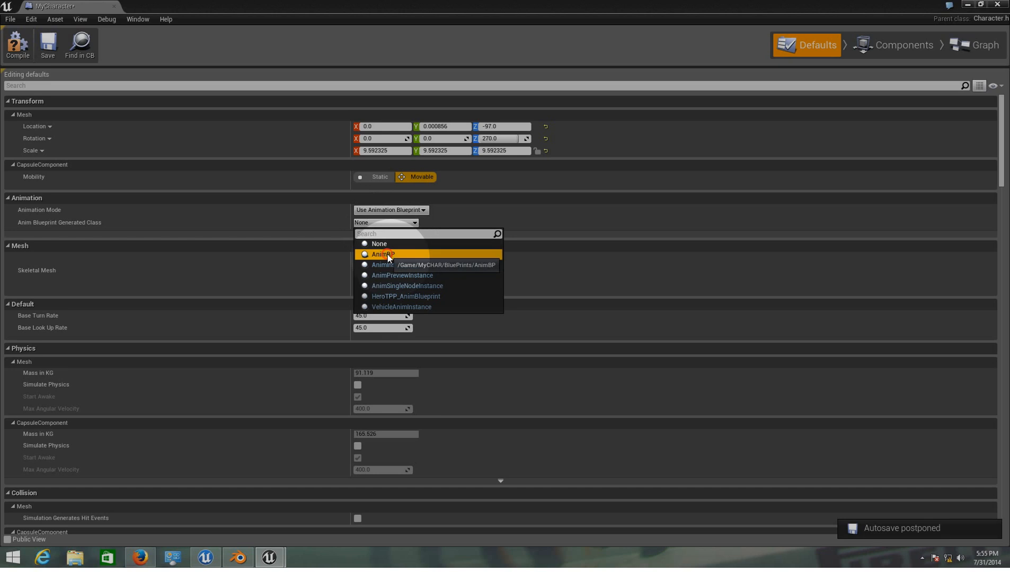
pyautogui.click(381, 254)
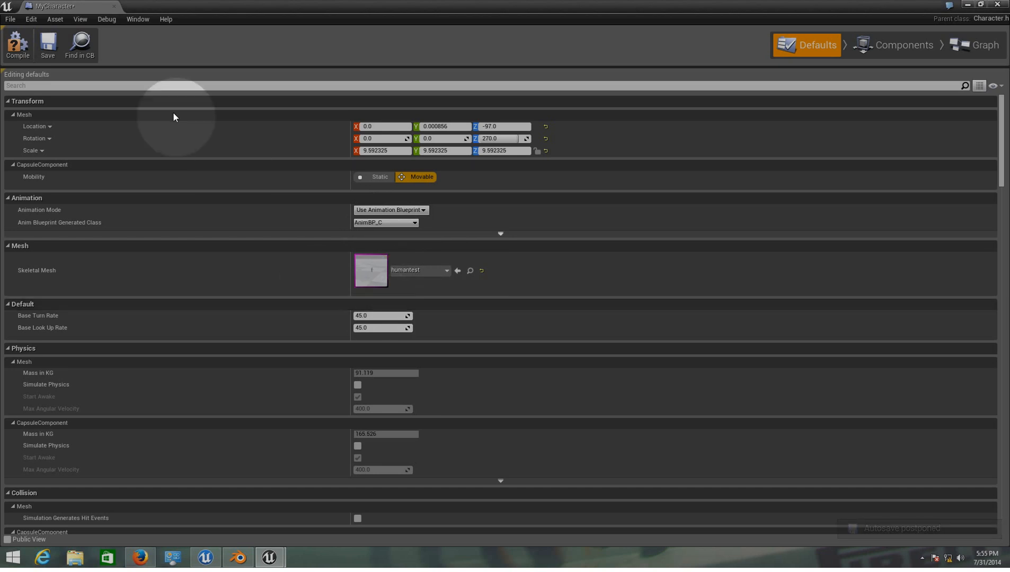
pyautogui.moveTo(48, 43)
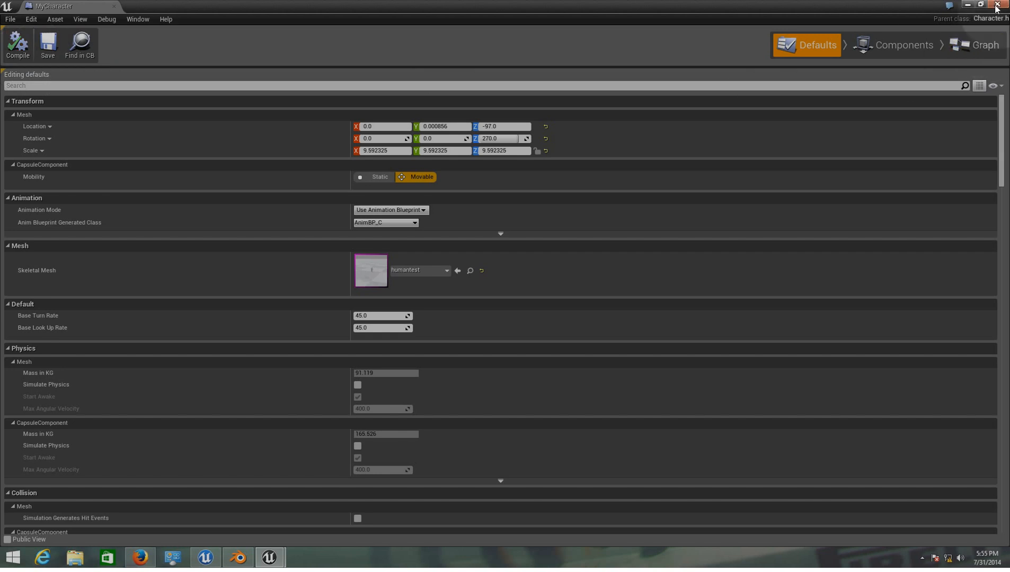
pyautogui.click(903, 45)
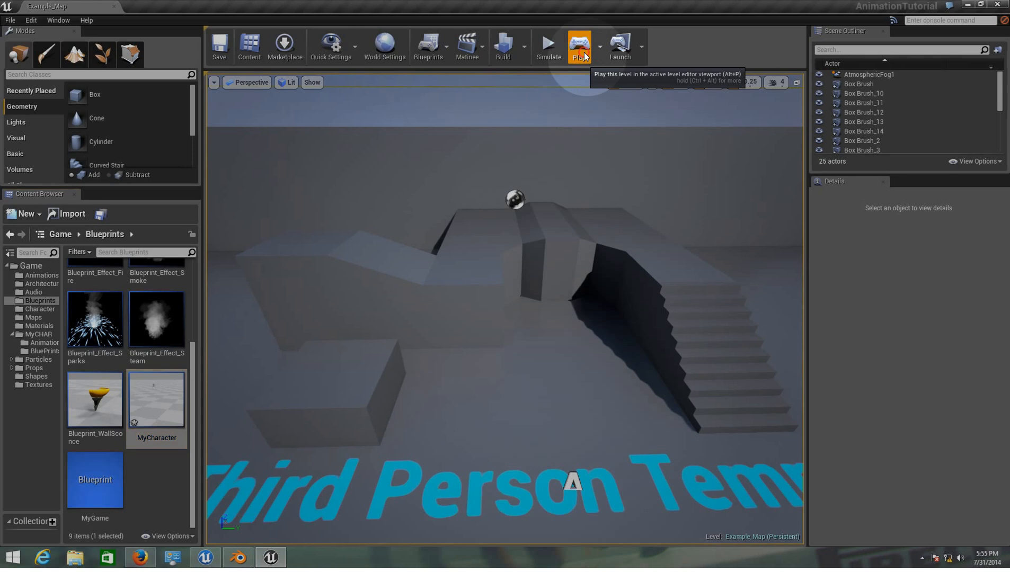
pyautogui.click(579, 46)
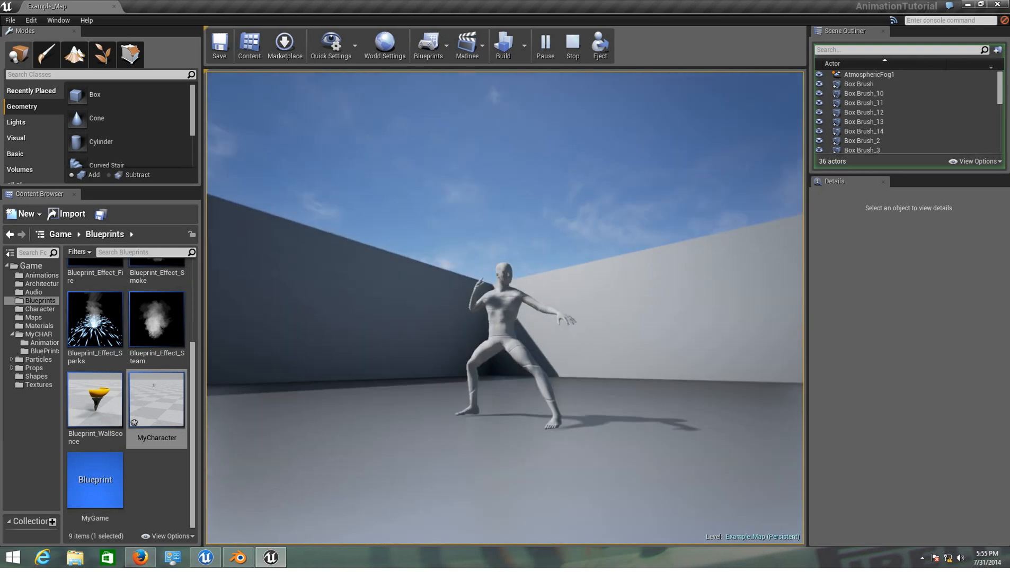
pyautogui.click(571, 45)
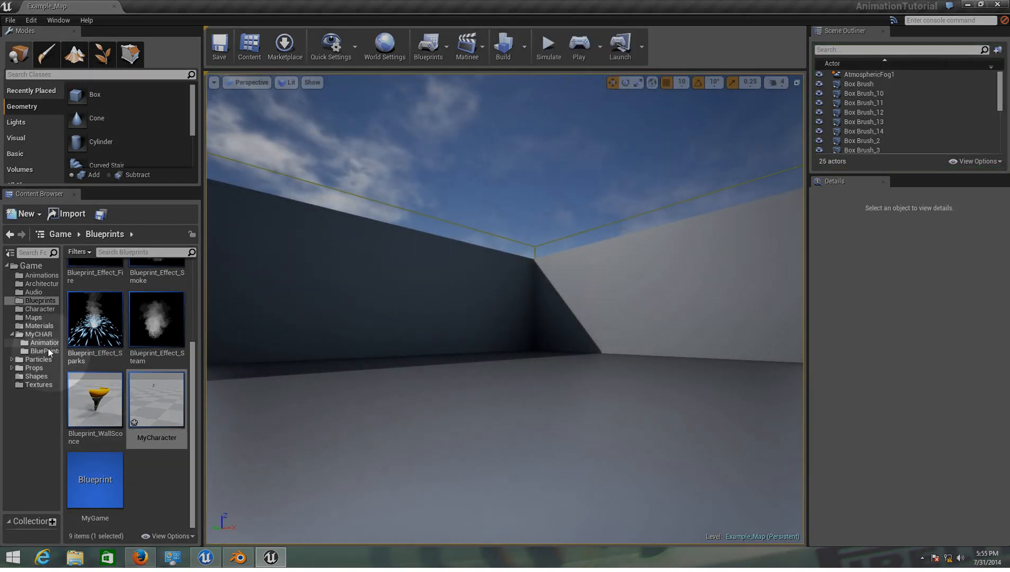
# Reopen AnimBP's Idle/Run state, set the AnimGuy blend space play rate to 2.0, and compile
pyautogui.click(44, 351)
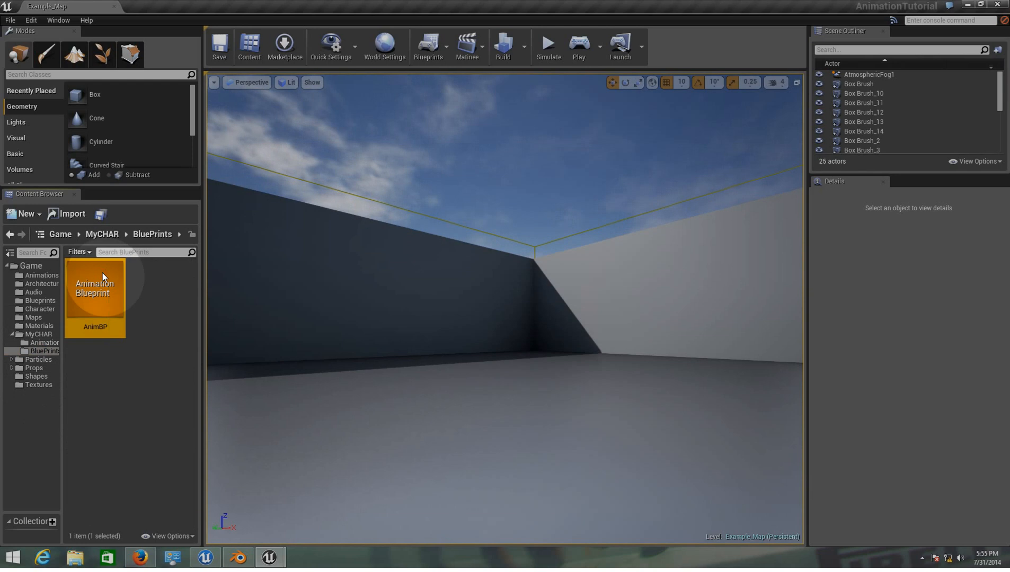
pyautogui.doubleClick(95, 288)
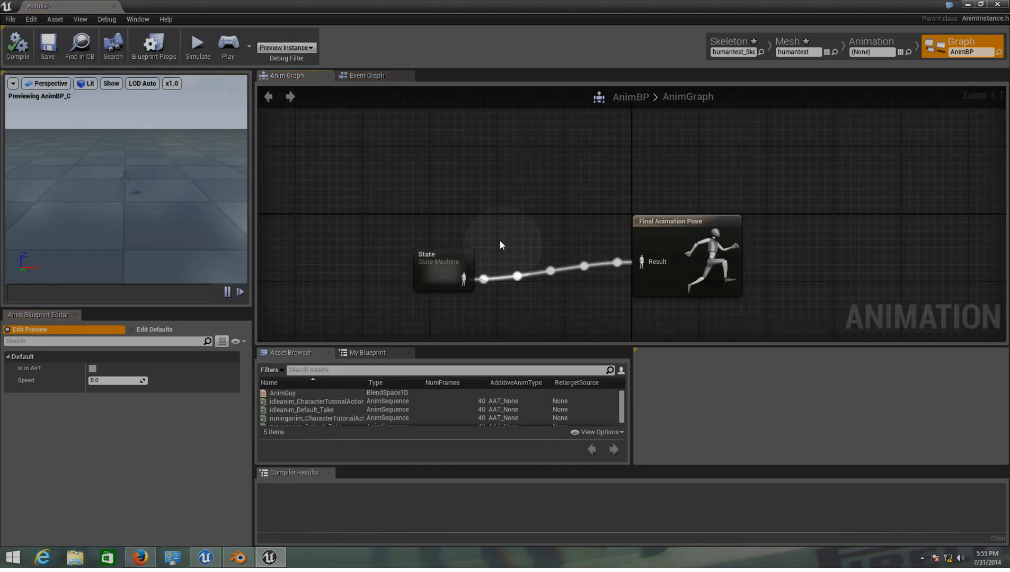
pyautogui.doubleClick(443, 269)
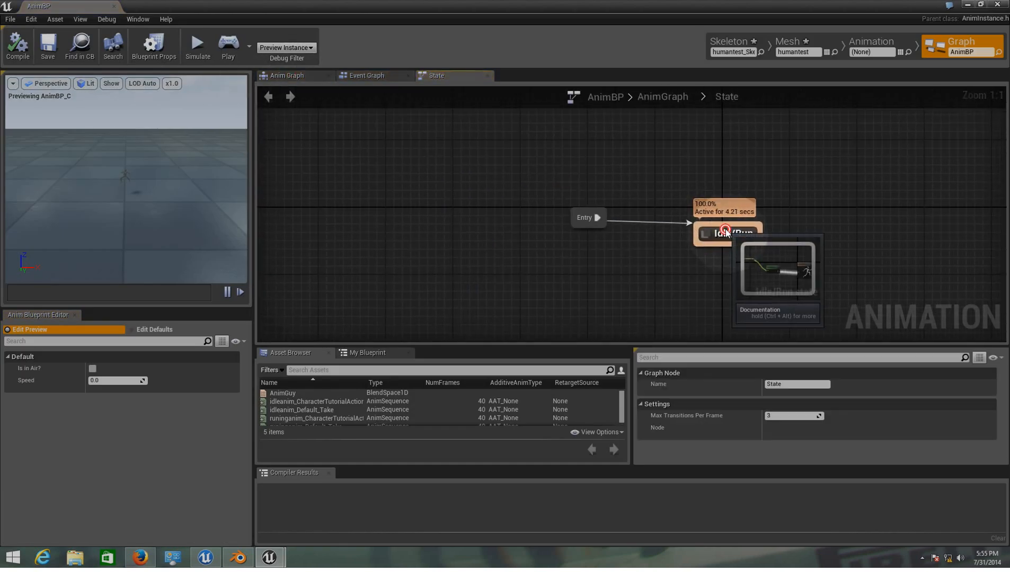
pyautogui.doubleClick(728, 234)
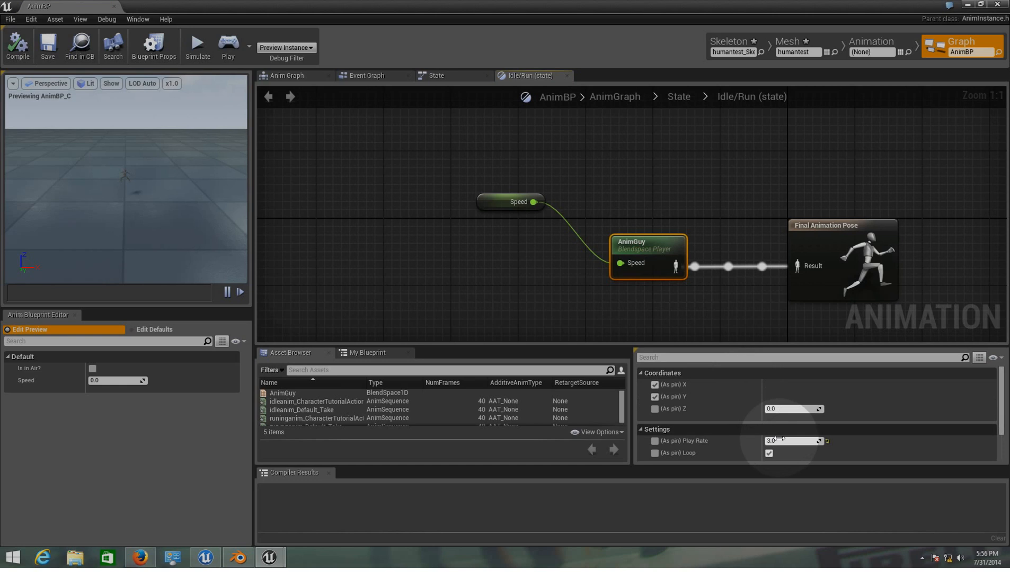
pyautogui.write('2.0')
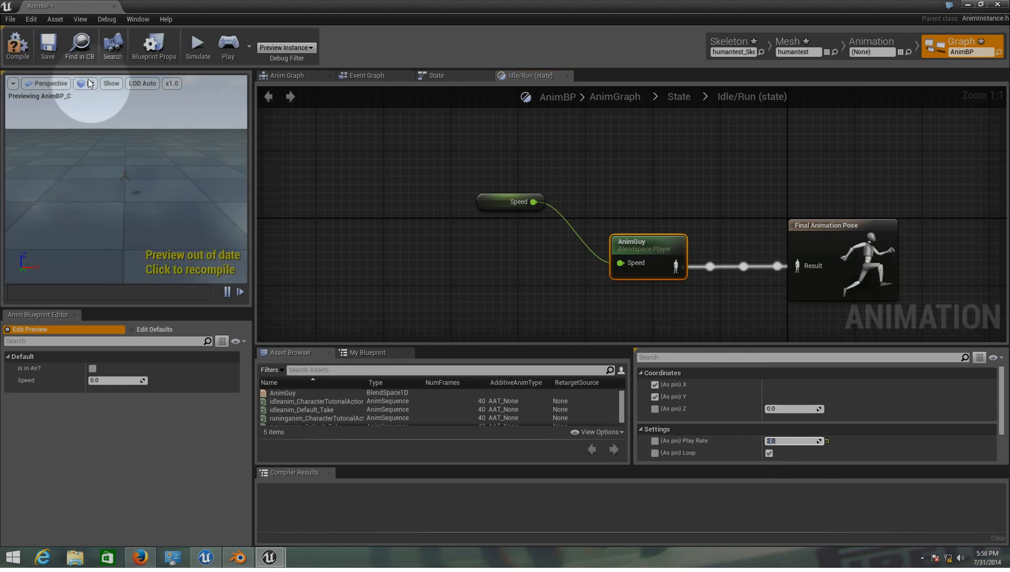
pyautogui.click(17, 46)
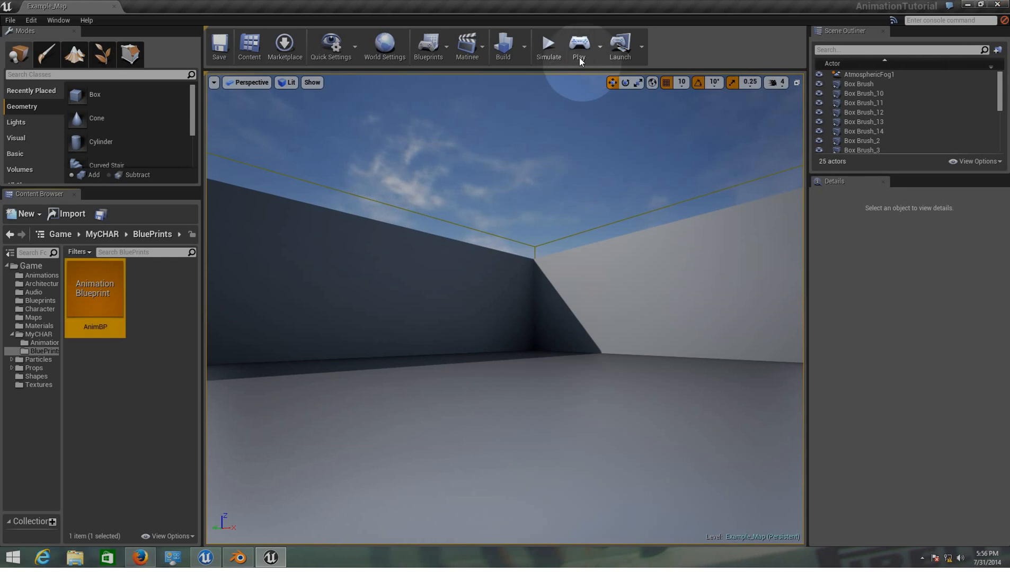
# Play the level in the editor and take mouse control of the idling character
pyautogui.click(578, 46)
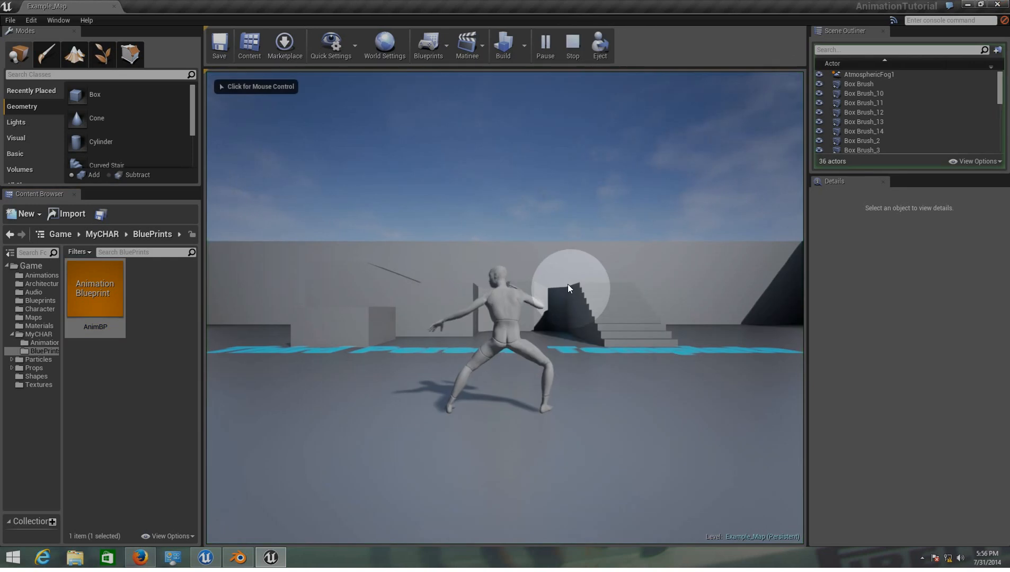
pyautogui.click(567, 289)
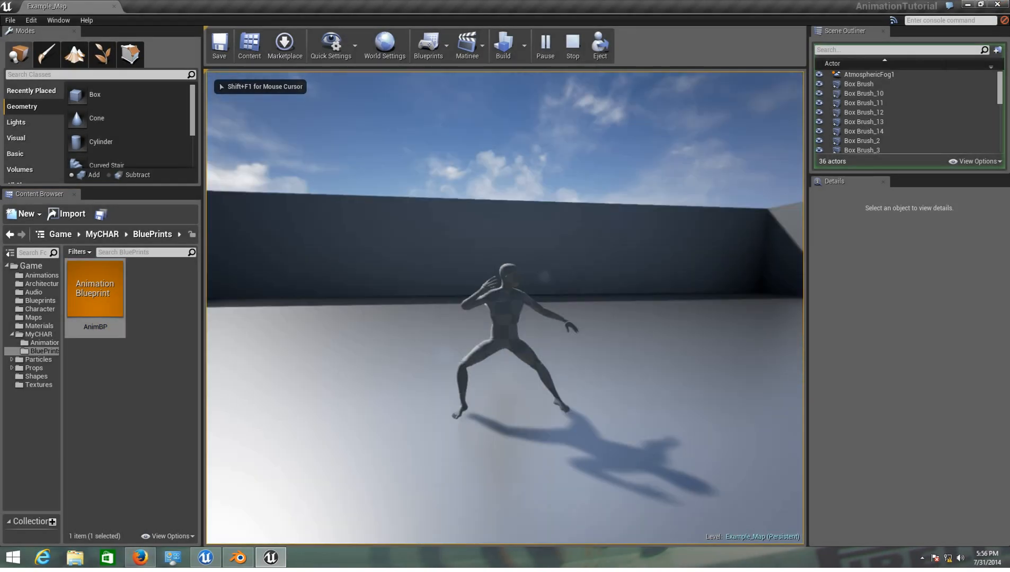